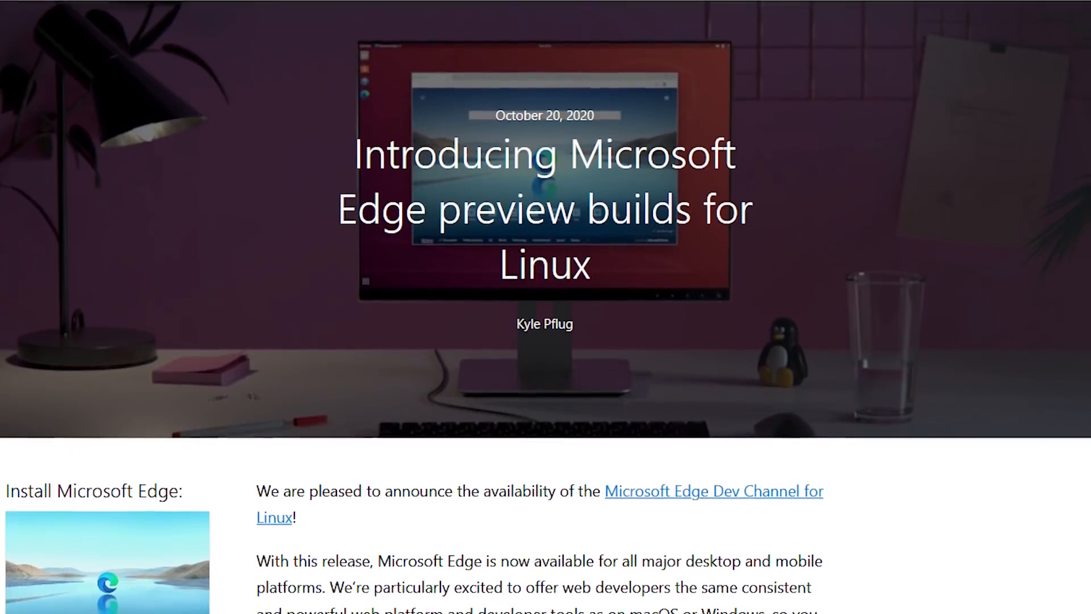
# Switch to the Download New Microsoft Edge tab and check its platform dropdown for Linux.
pyautogui.scroll(-3)
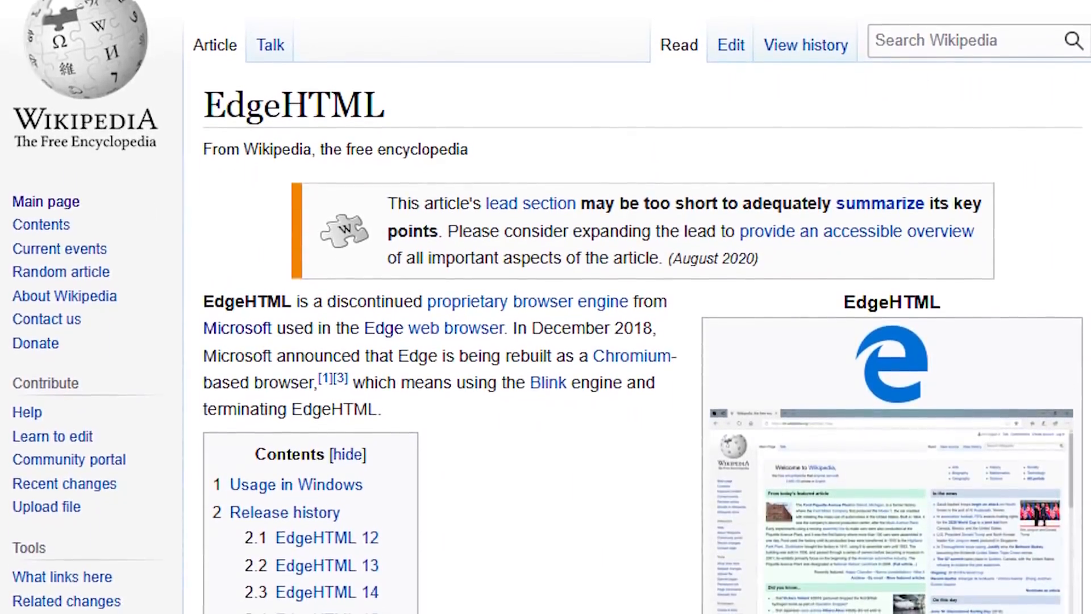
pyautogui.scroll(-3)
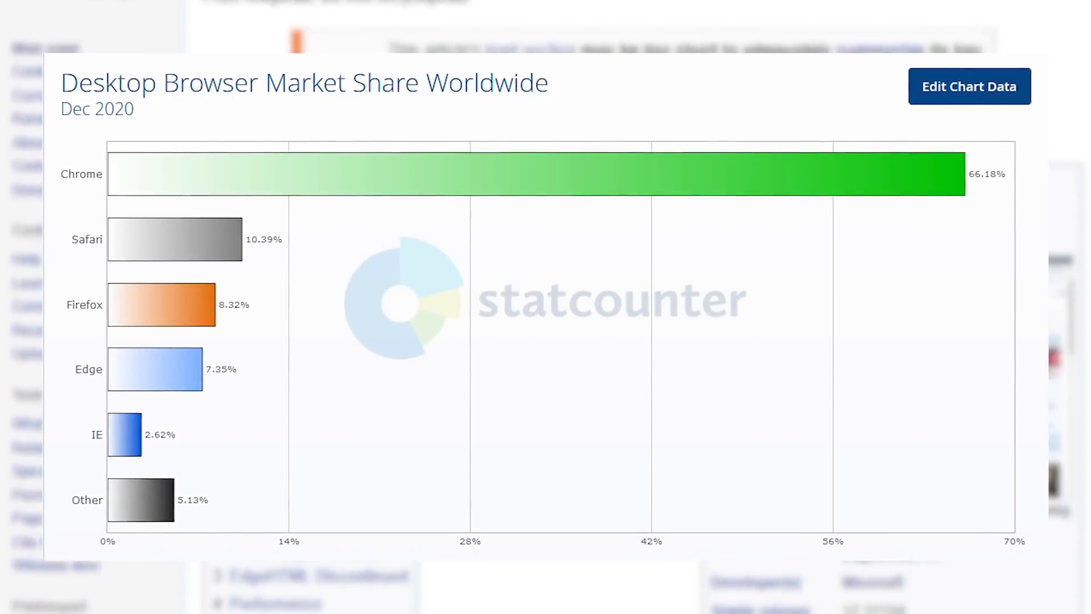
pyautogui.scroll(-3)
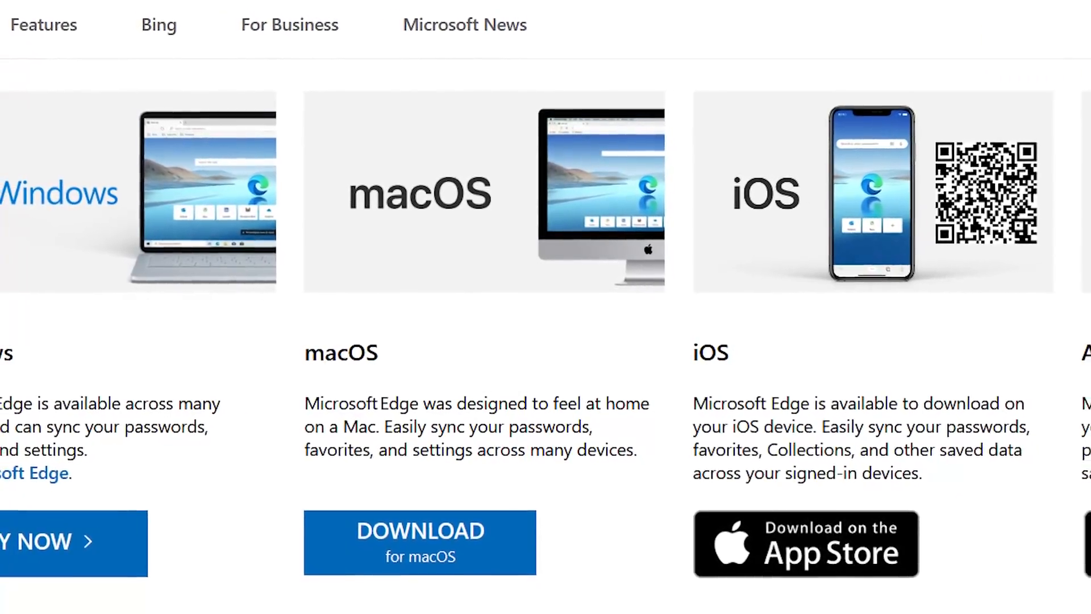
pyautogui.scroll(-3)
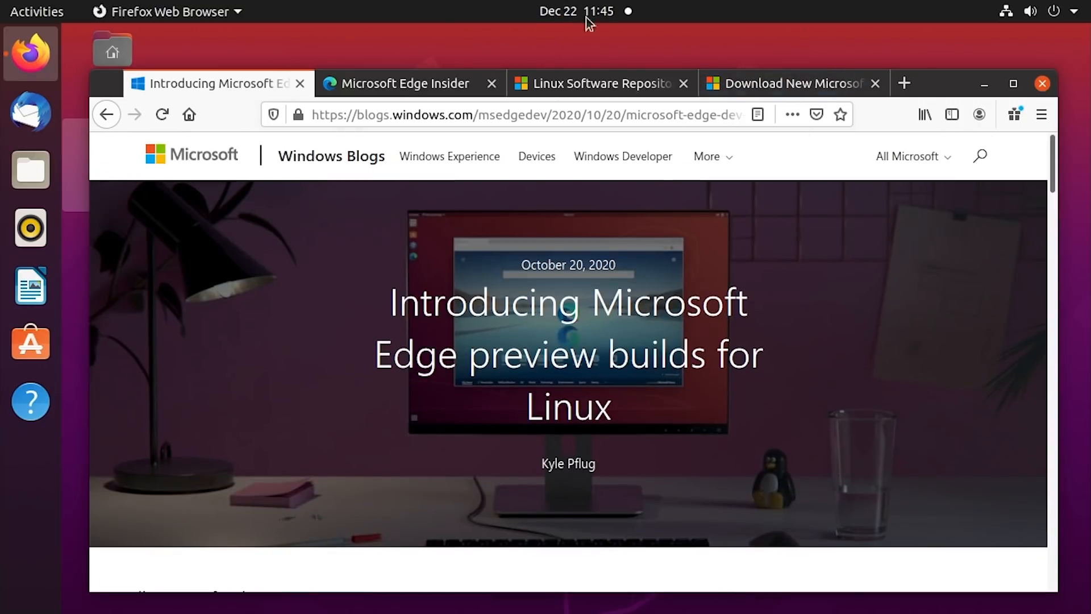
pyautogui.click(791, 83)
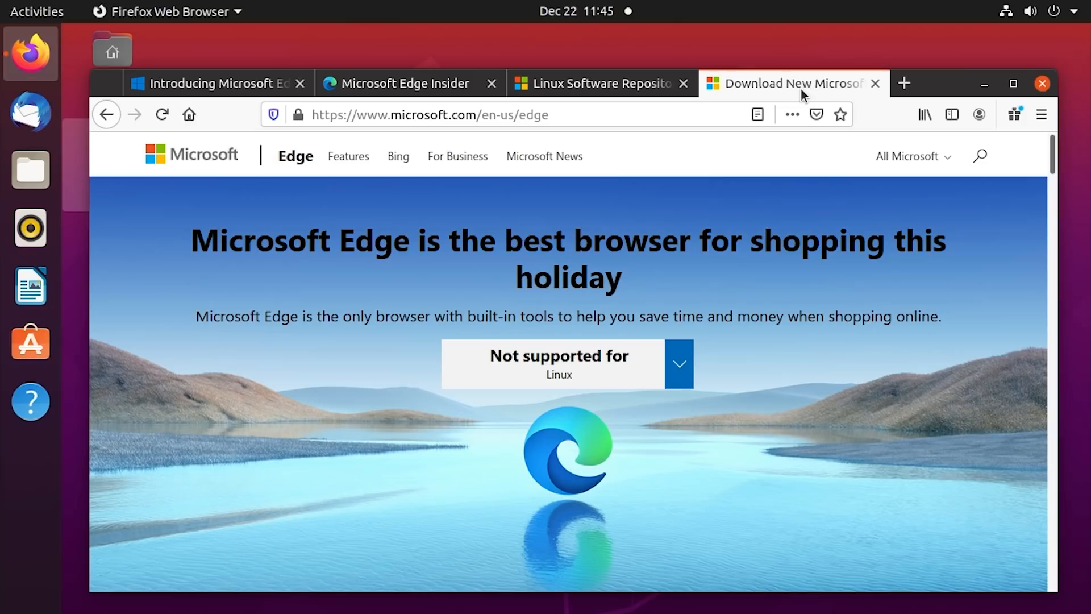
pyautogui.scroll(-3)
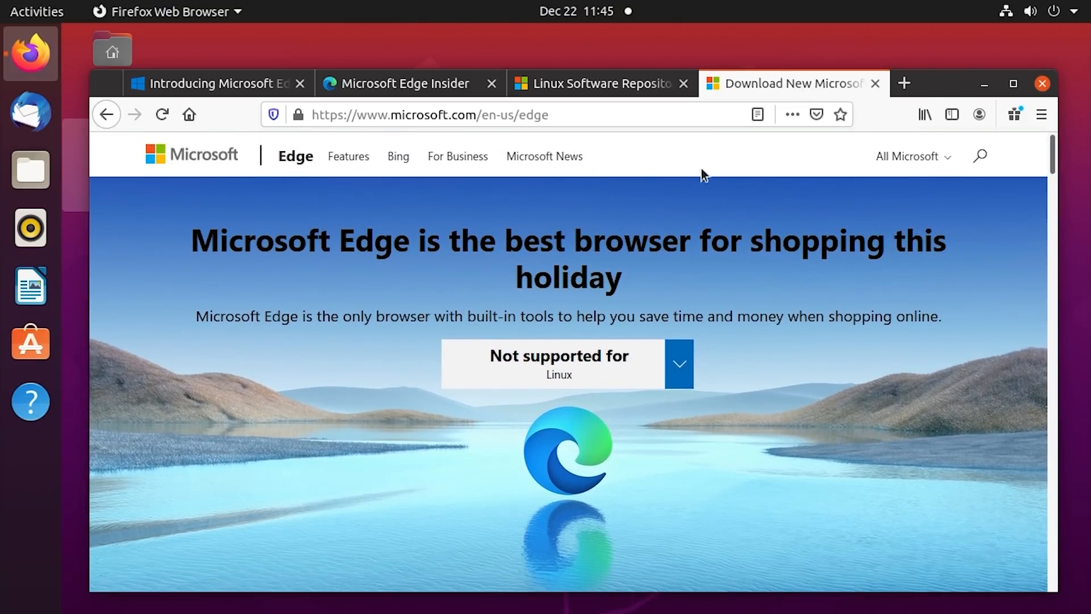
pyautogui.scroll(-3)
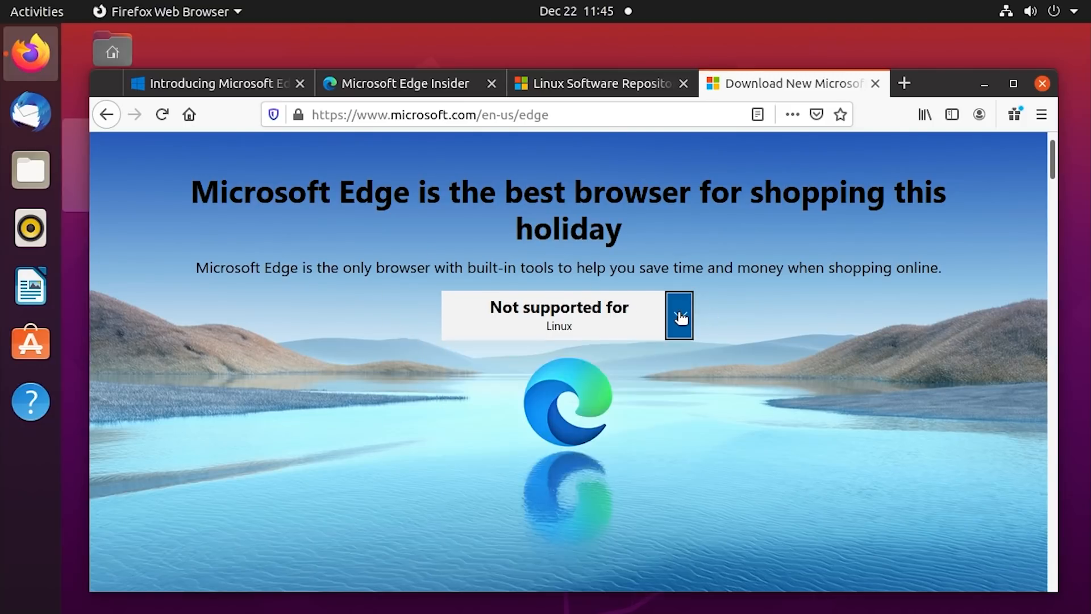
pyautogui.click(678, 314)
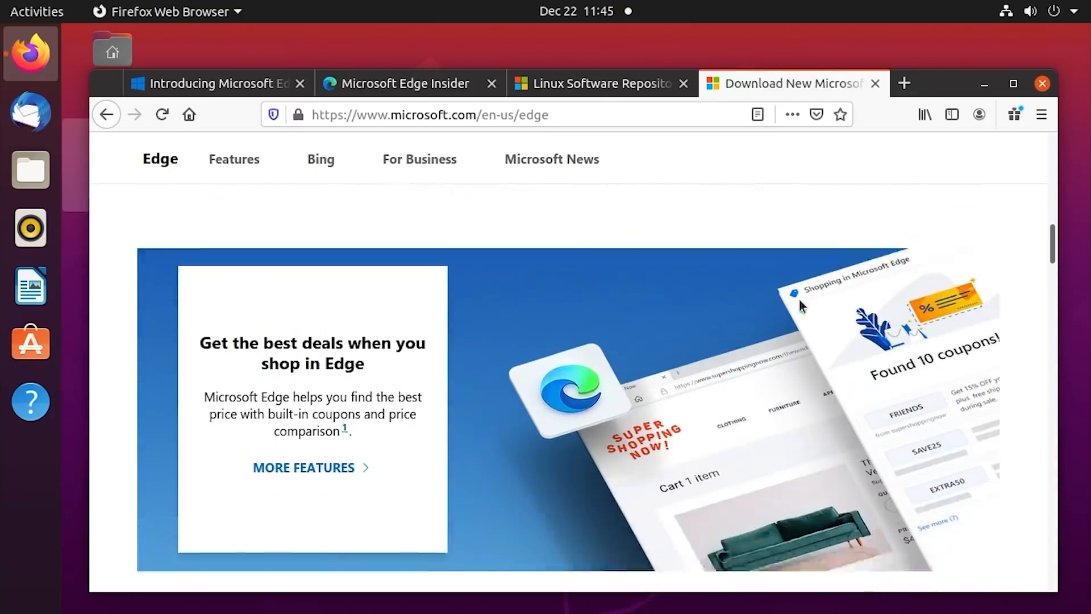
pyautogui.scroll(-3)
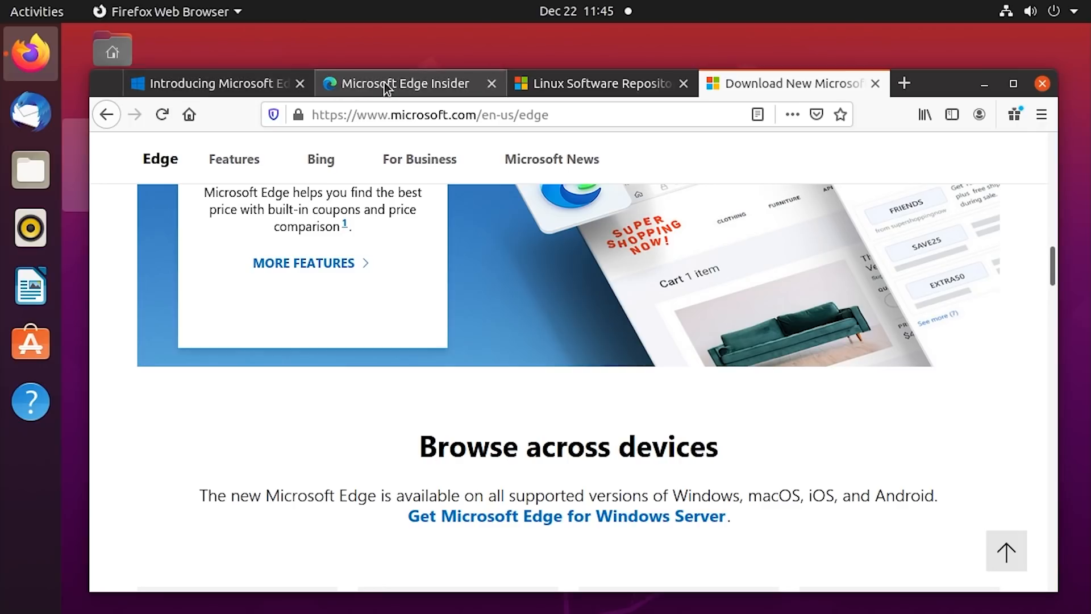
# Switch tabs to the Microsoft Edge Insider page showing Dev Channel .deb and .rpm downloads.
pyautogui.click(403, 83)
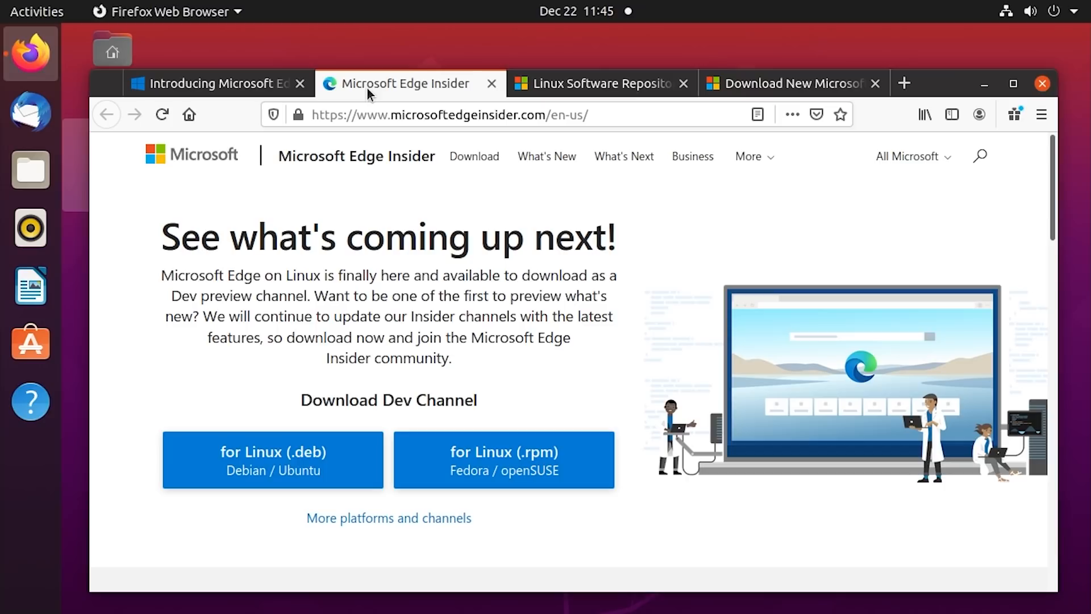
pyautogui.moveTo(399, 224)
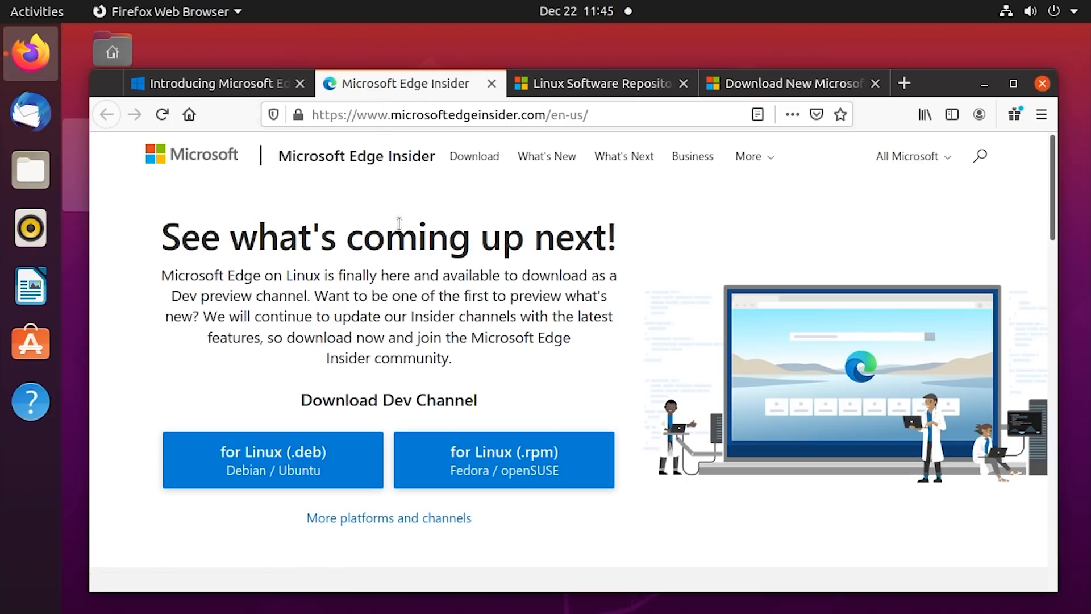
pyautogui.scroll(-3)
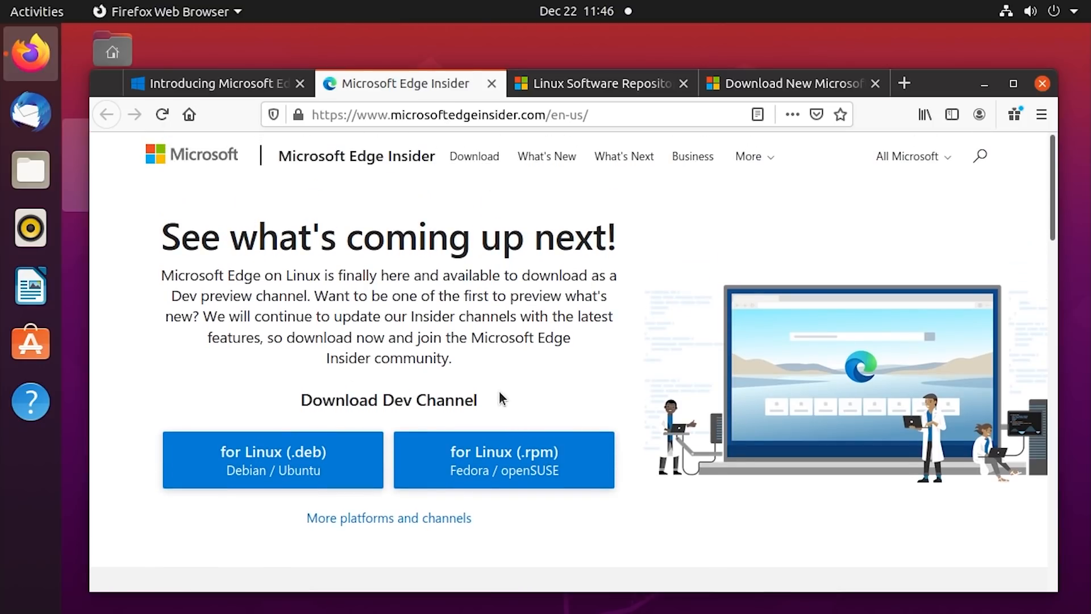
pyautogui.click(599, 82)
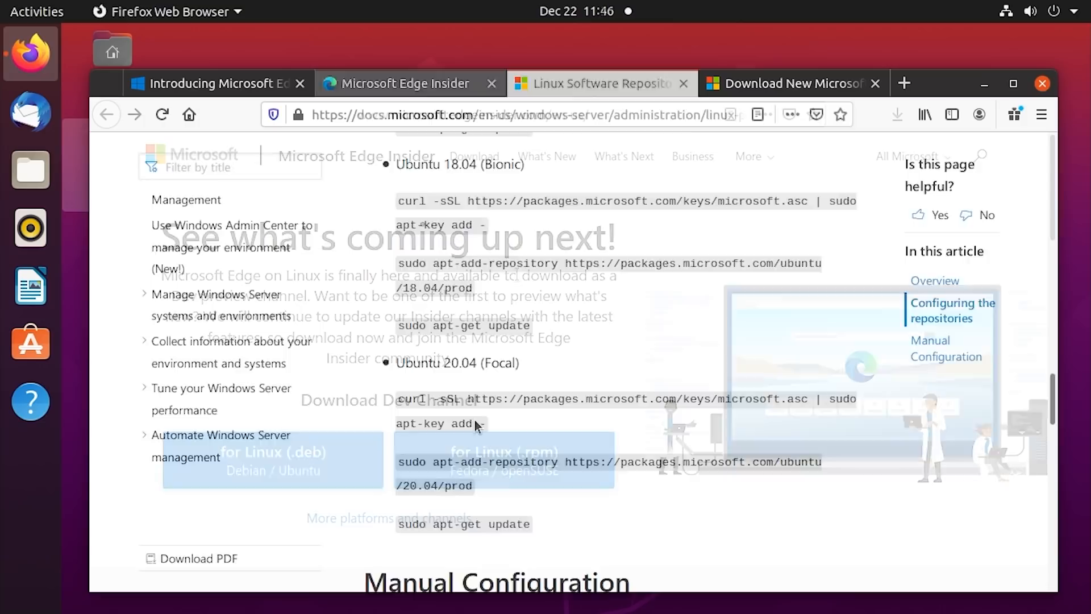
pyautogui.click(406, 83)
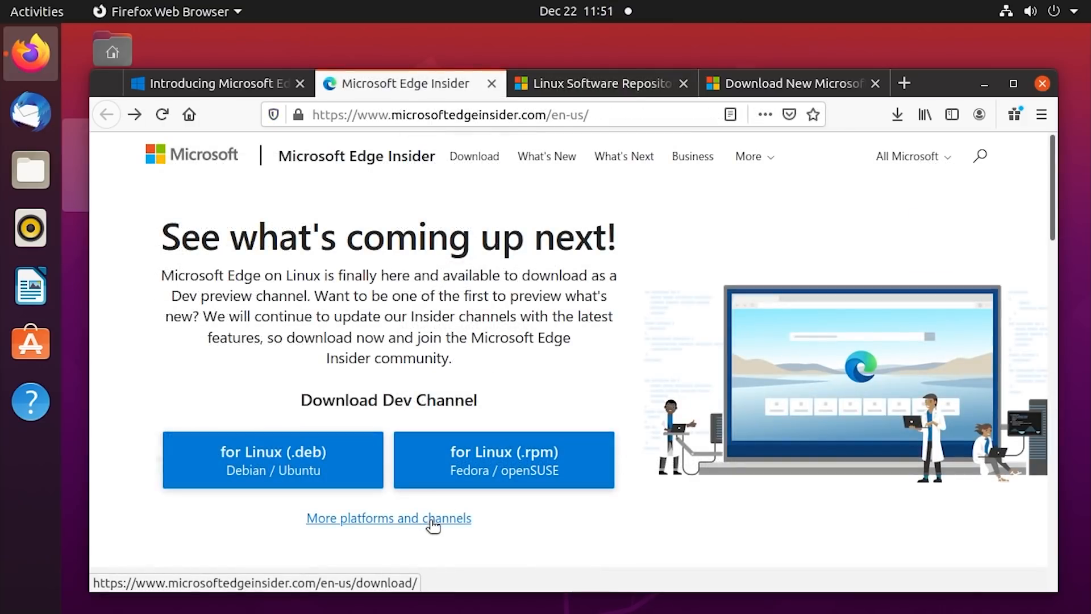
# Open the page listing all Edge Insider channels and read the Beta channel description.
pyautogui.click(388, 518)
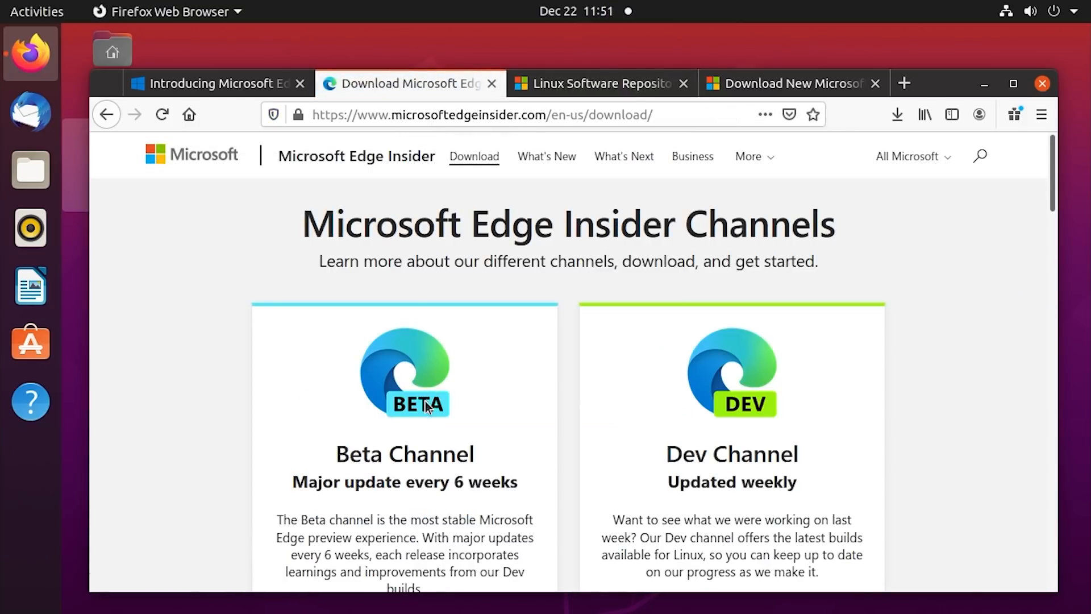
pyautogui.scroll(-3)
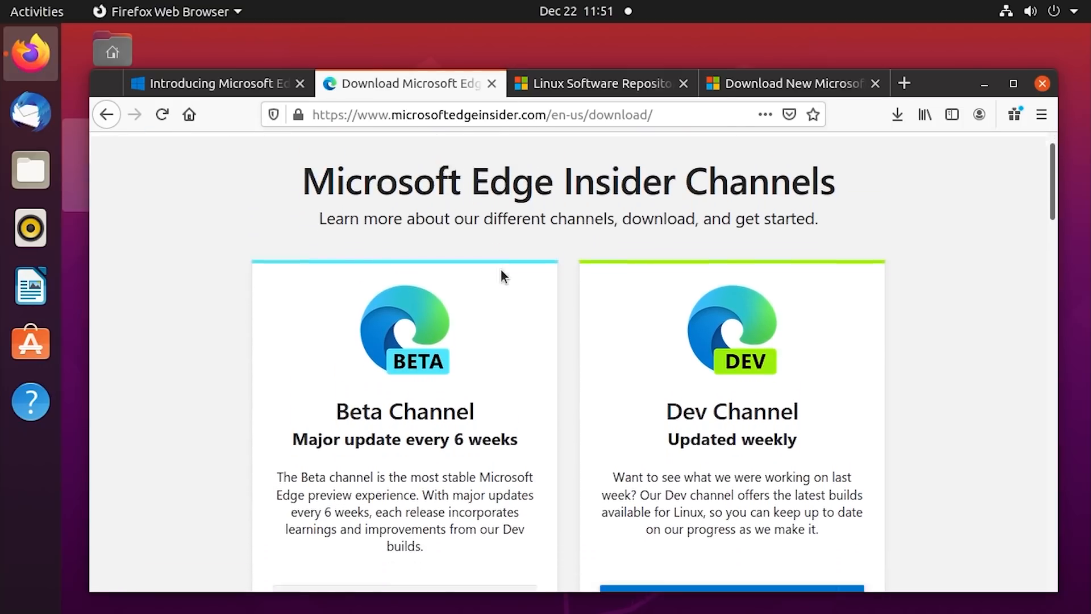
pyautogui.scroll(-3)
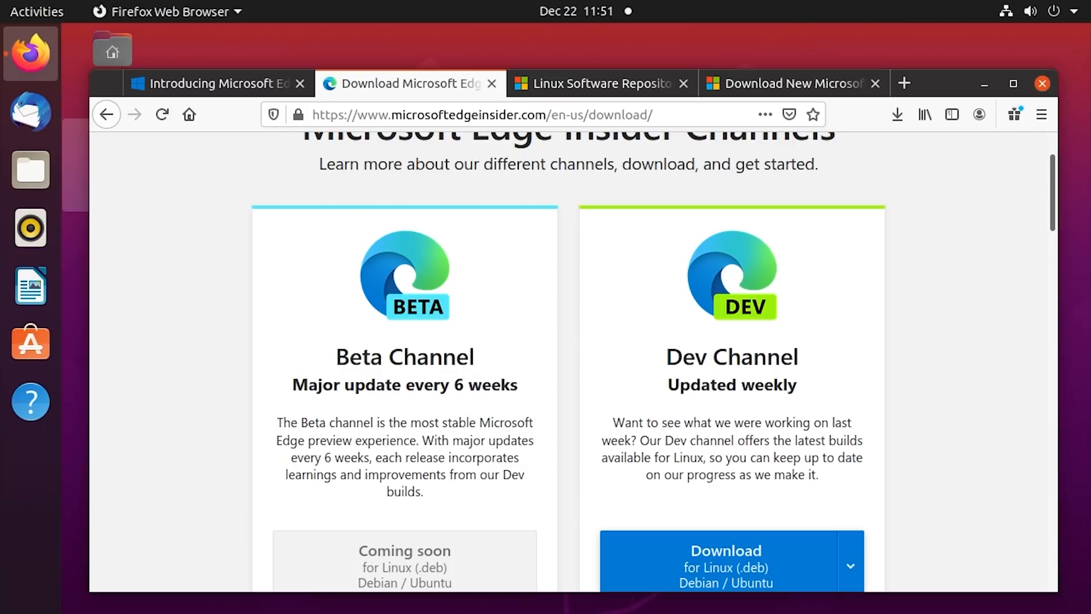
pyautogui.moveTo(457, 422); pyautogui.dragTo(417, 440)
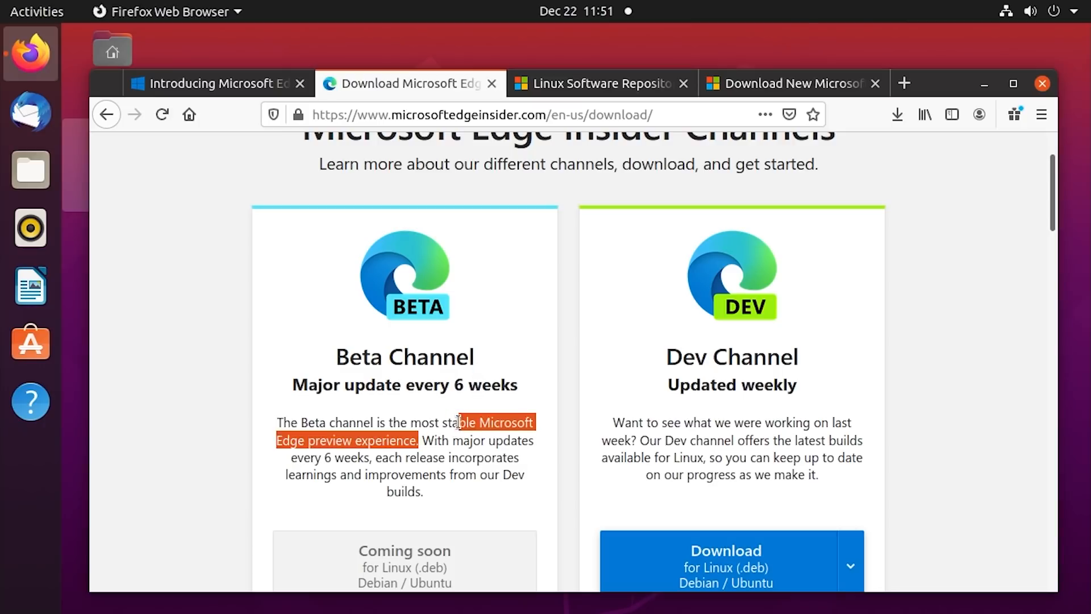
pyautogui.click(457, 422)
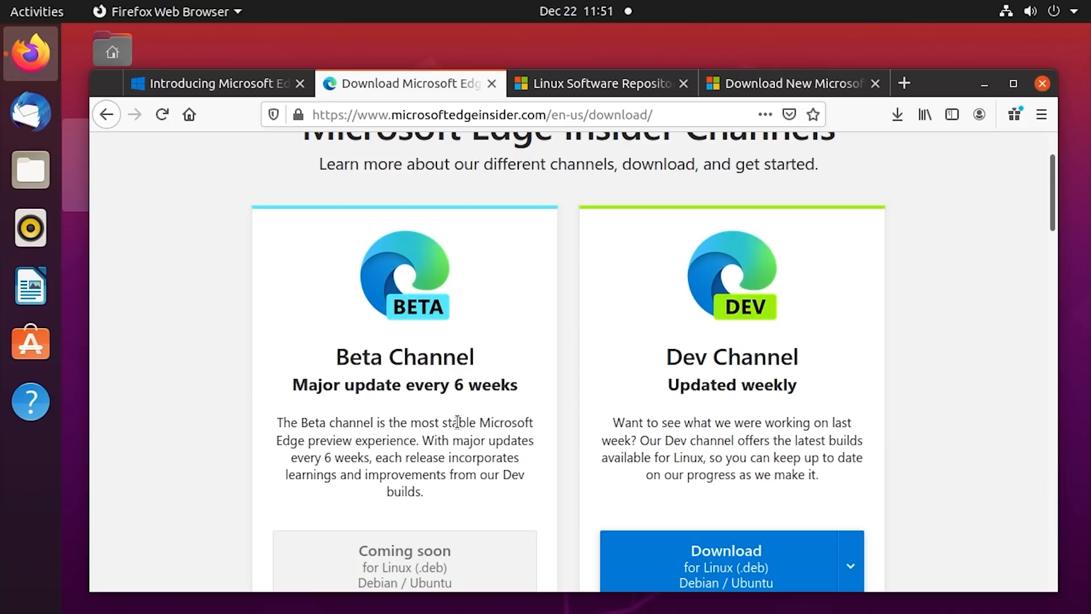
# Download the Dev Channel .deb and confirm microsoft-edge-dev 89.0.731.0 (85.8 MB) finished.
pyautogui.scroll(-3)
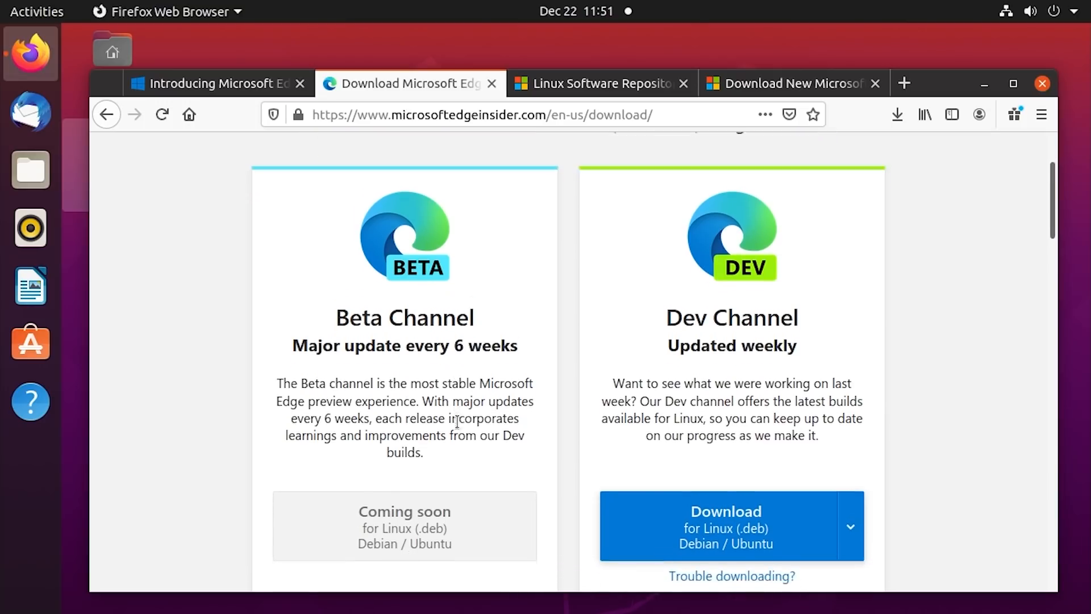
pyautogui.scroll(-3)
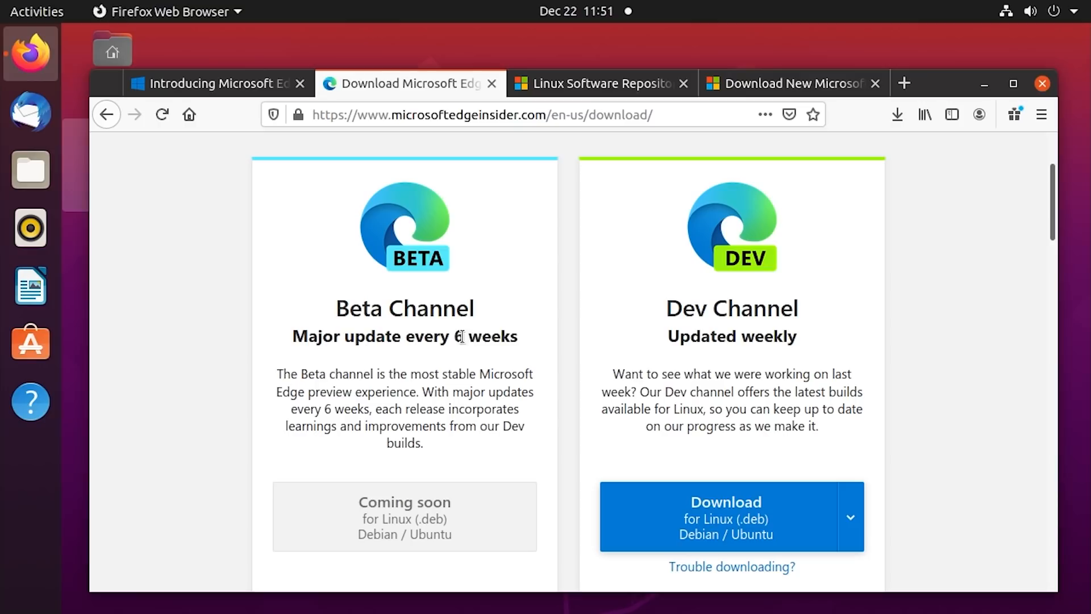
pyautogui.scroll(-3)
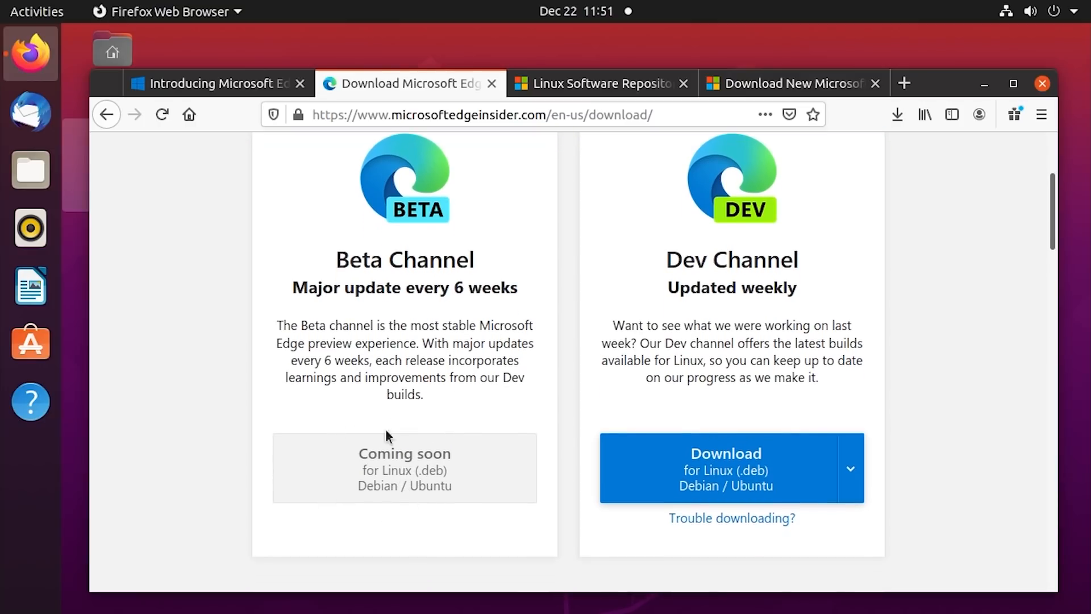
pyautogui.moveTo(580, 447)
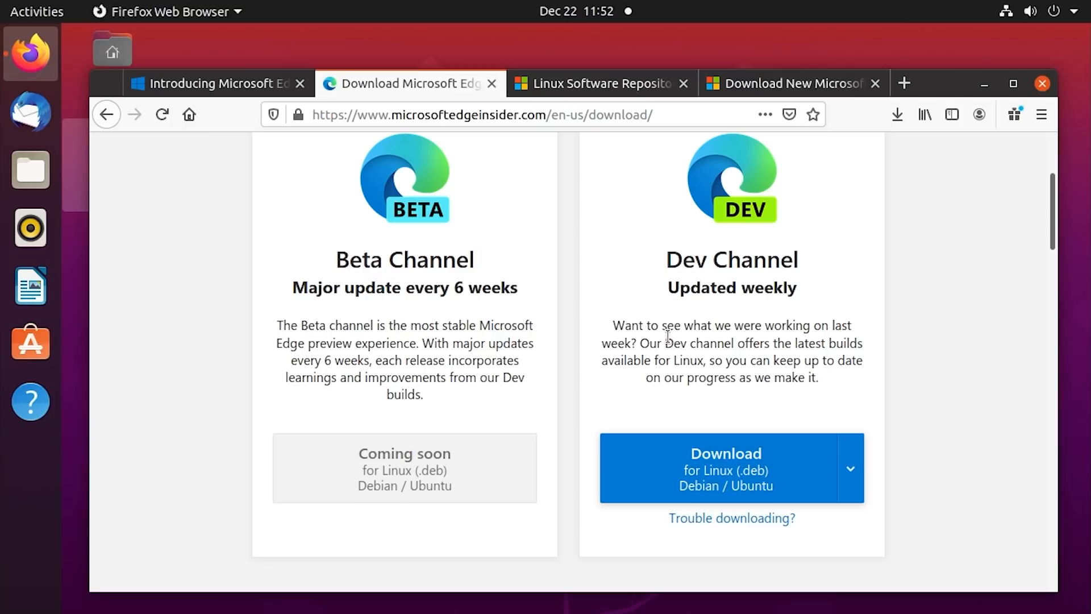
pyautogui.moveTo(409, 259)
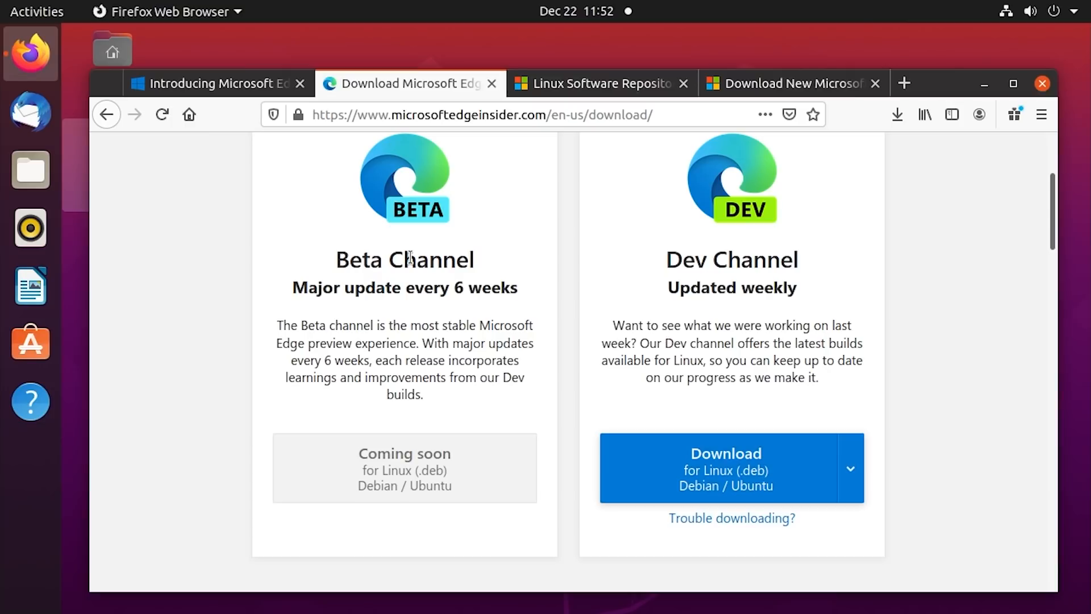
pyautogui.scroll(-3)
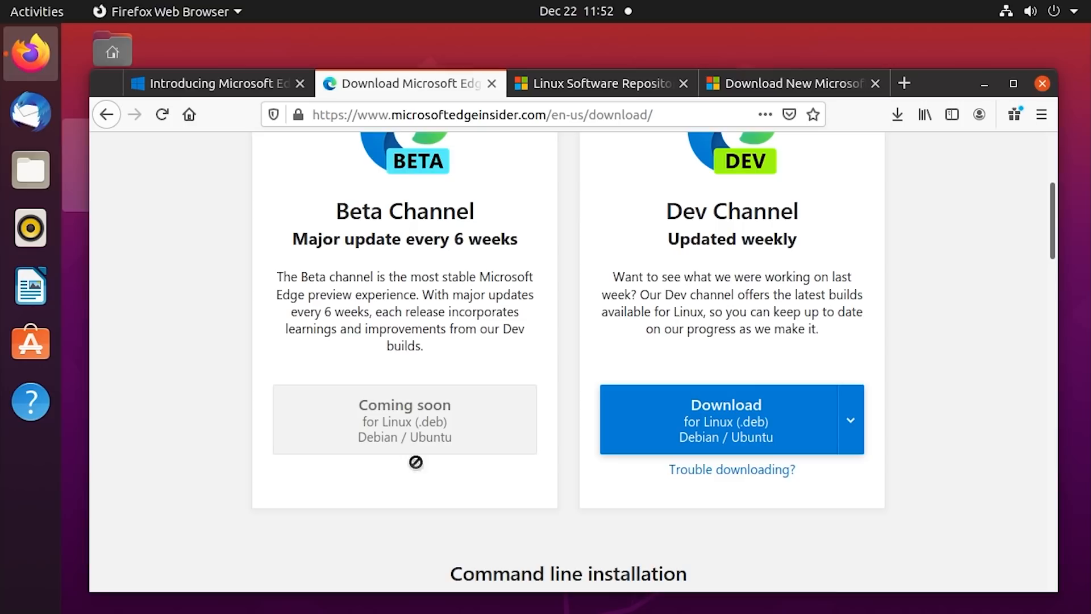
pyautogui.moveTo(718, 465)
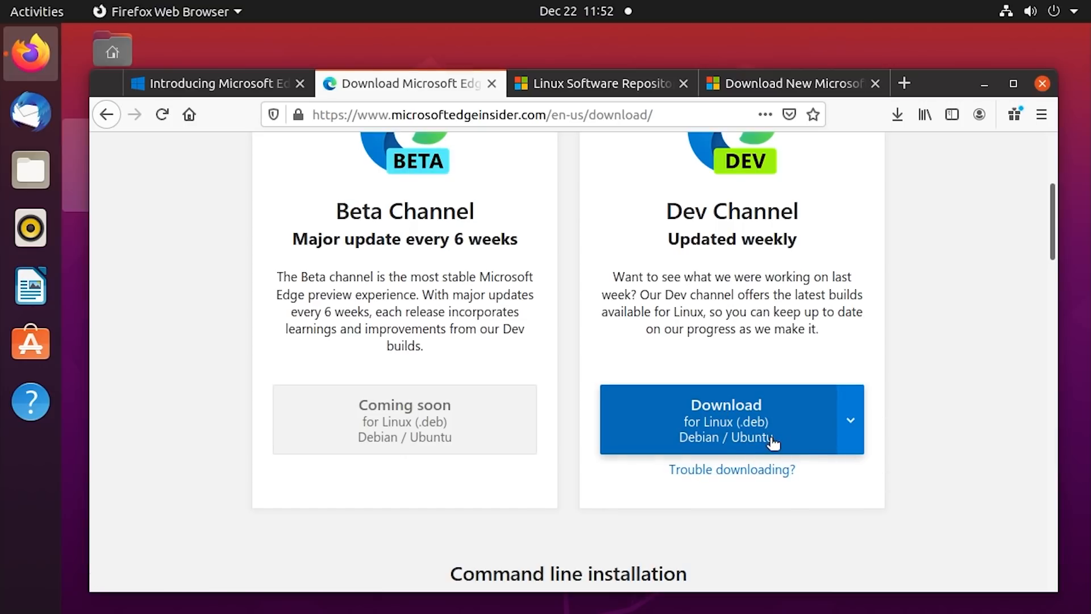
pyautogui.scroll(-3)
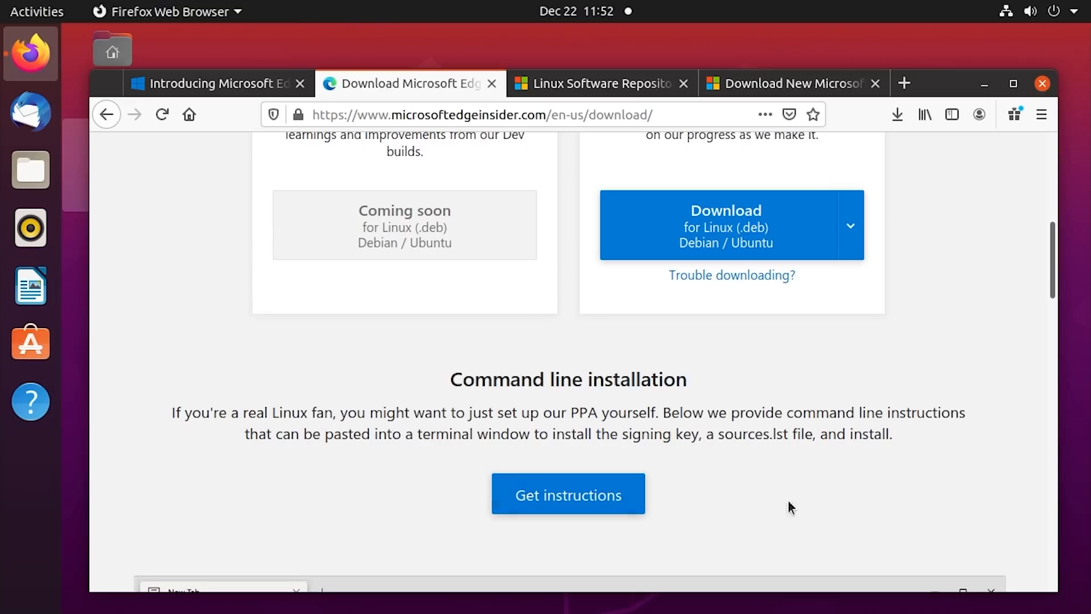
pyautogui.scroll(-3)
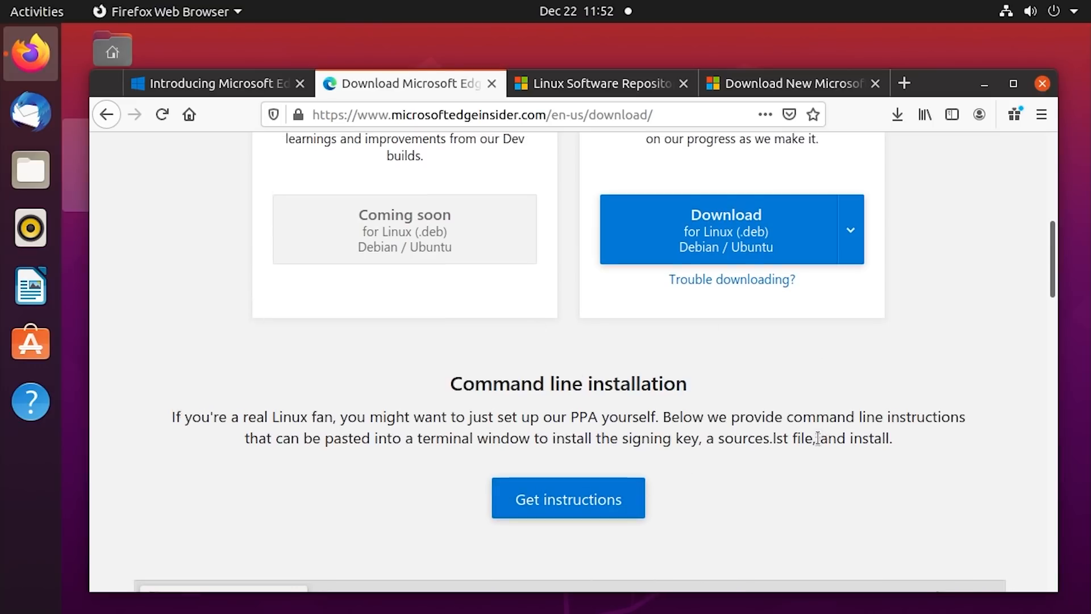
pyautogui.scroll(3)
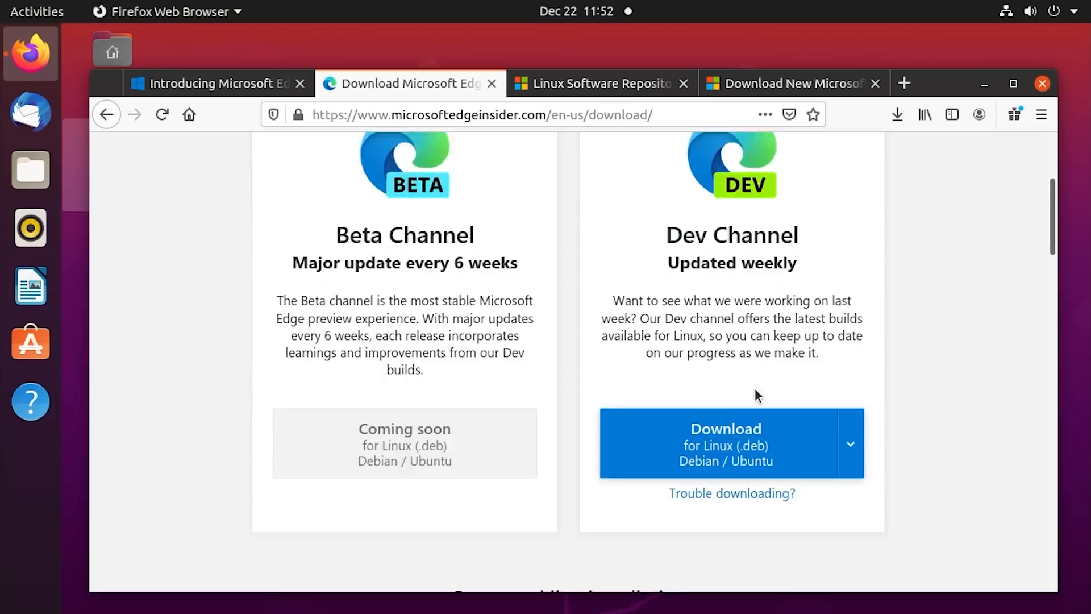
pyautogui.scroll(-3)
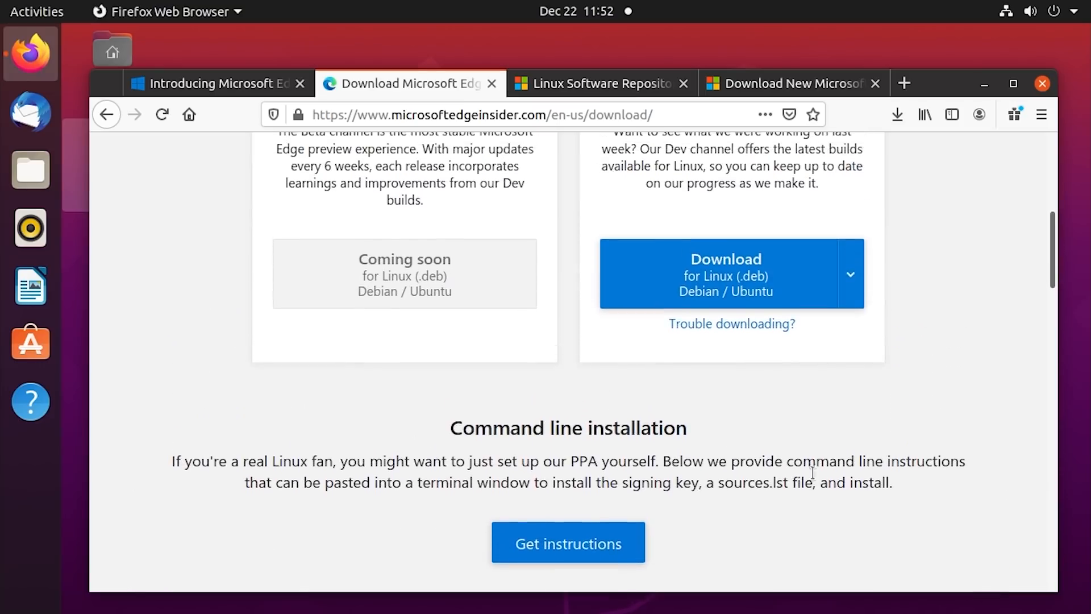
pyautogui.scroll(3)
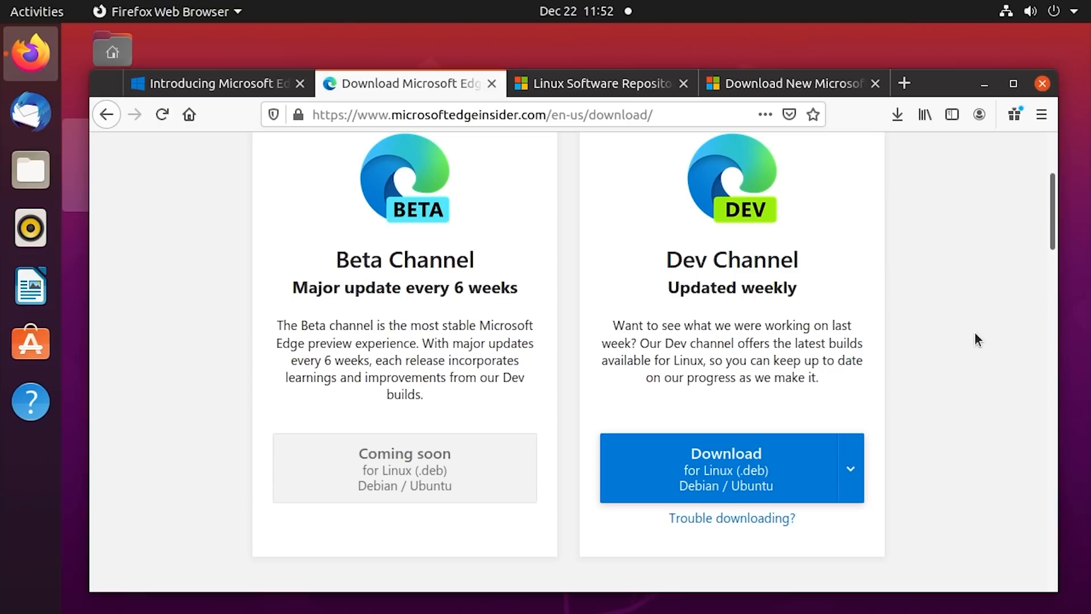
pyautogui.click(896, 115)
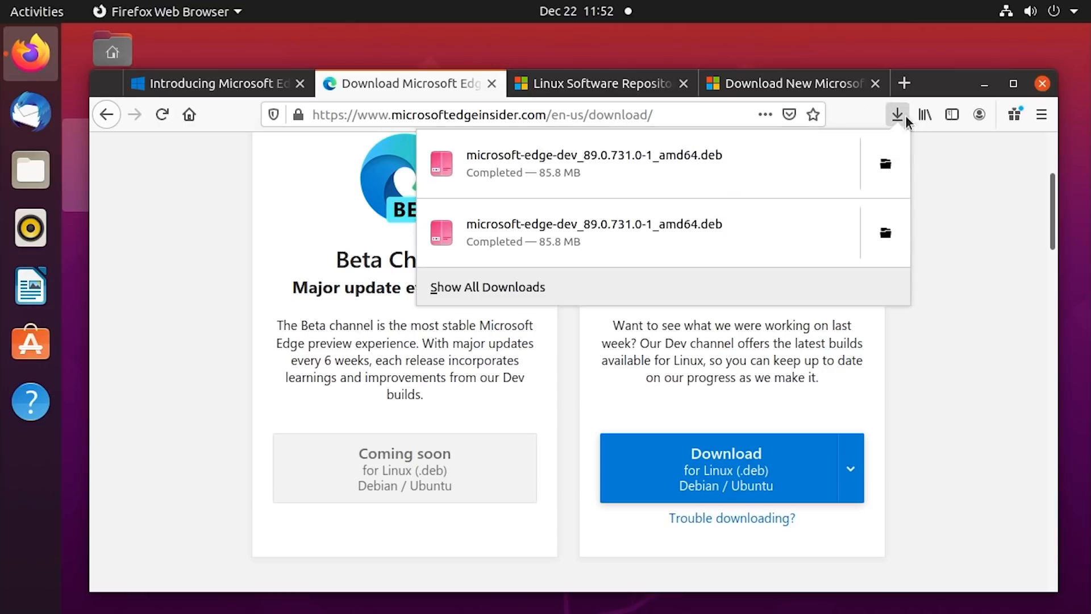
# Open the downloaded Edge Dev .deb in Ubuntu Software and authorize its installation.
pyautogui.click(897, 114)
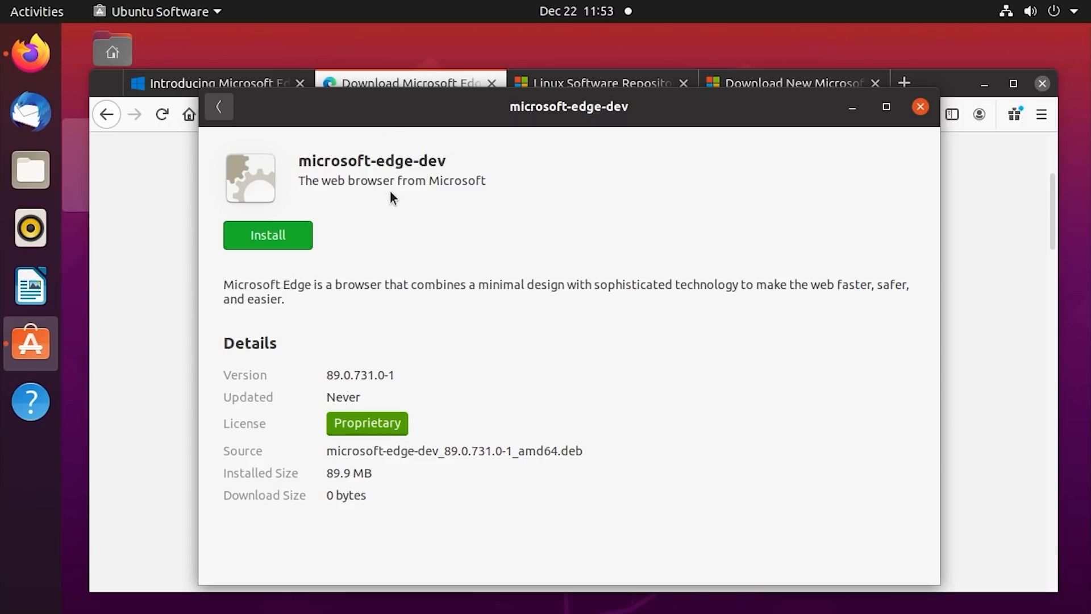
pyautogui.click(267, 234)
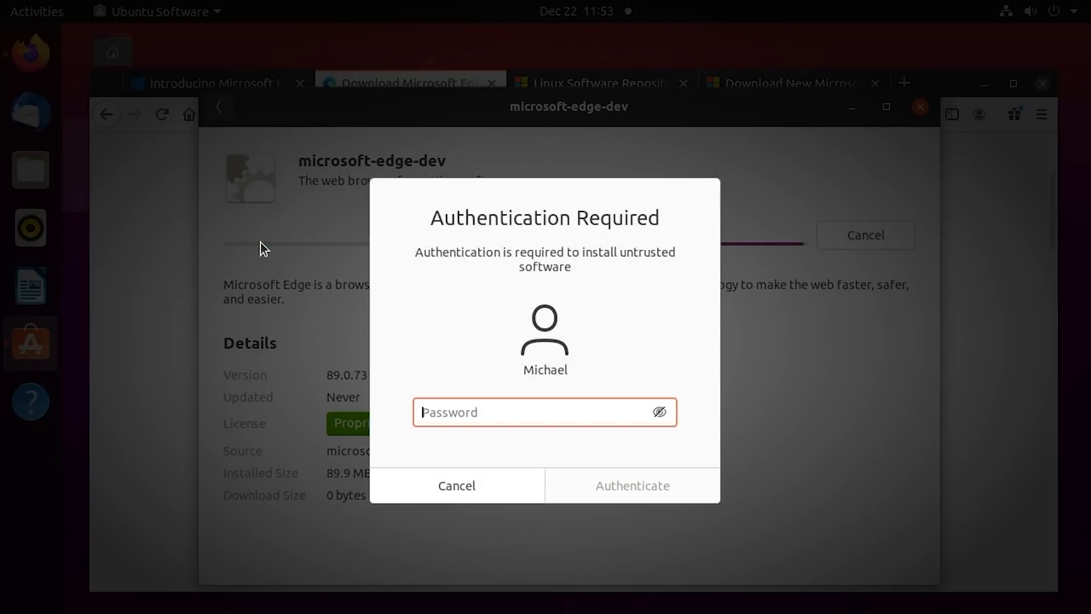
pyautogui.click(630, 485)
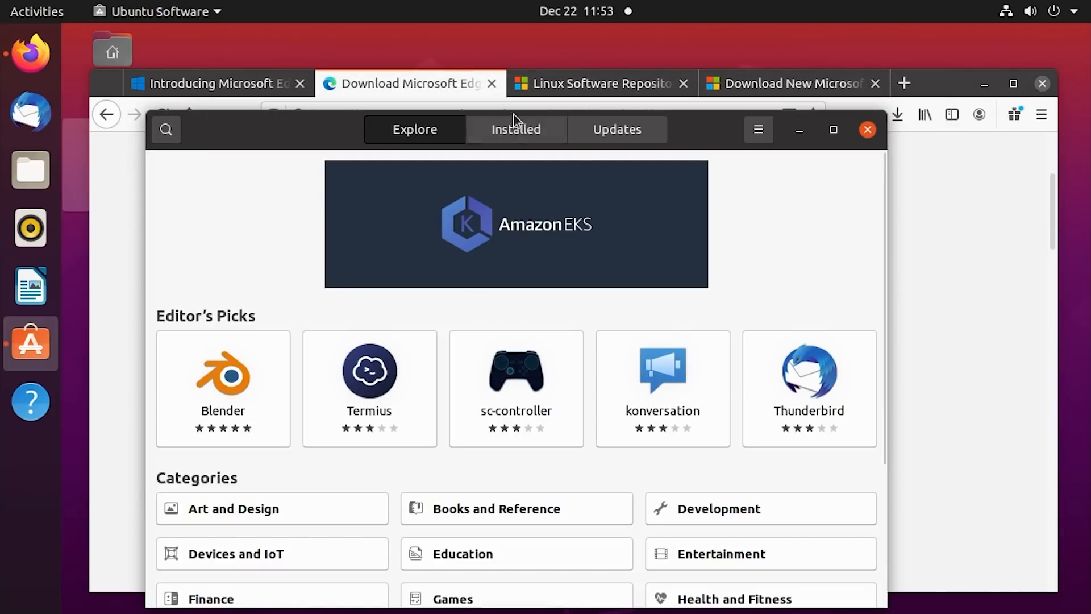
# Find microsoft-edge-dev in Ubuntu Software's Installed list.
pyautogui.click(516, 130)
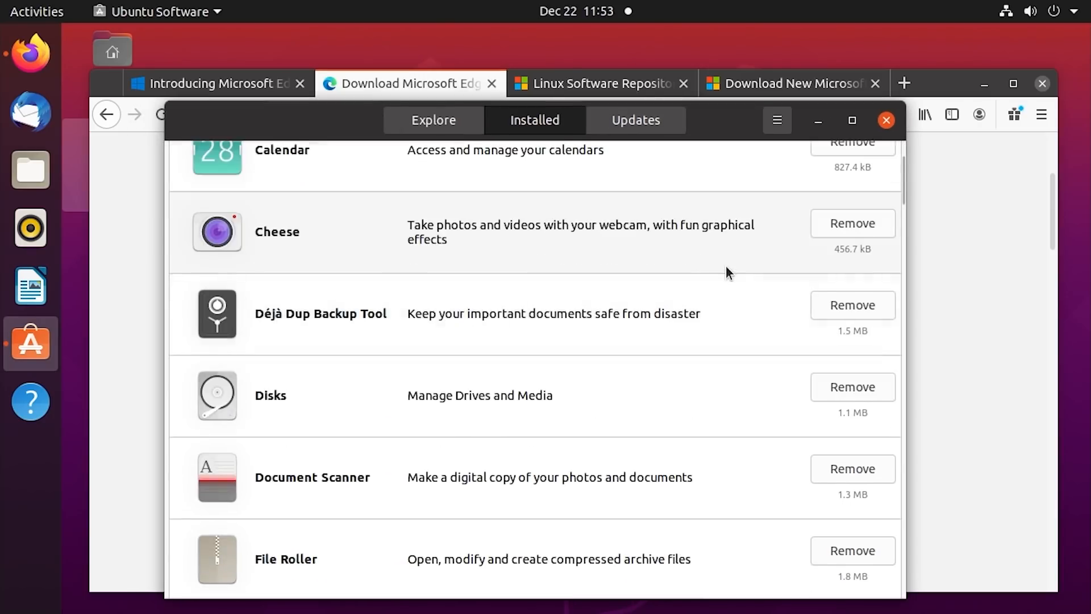
pyautogui.scroll(-3)
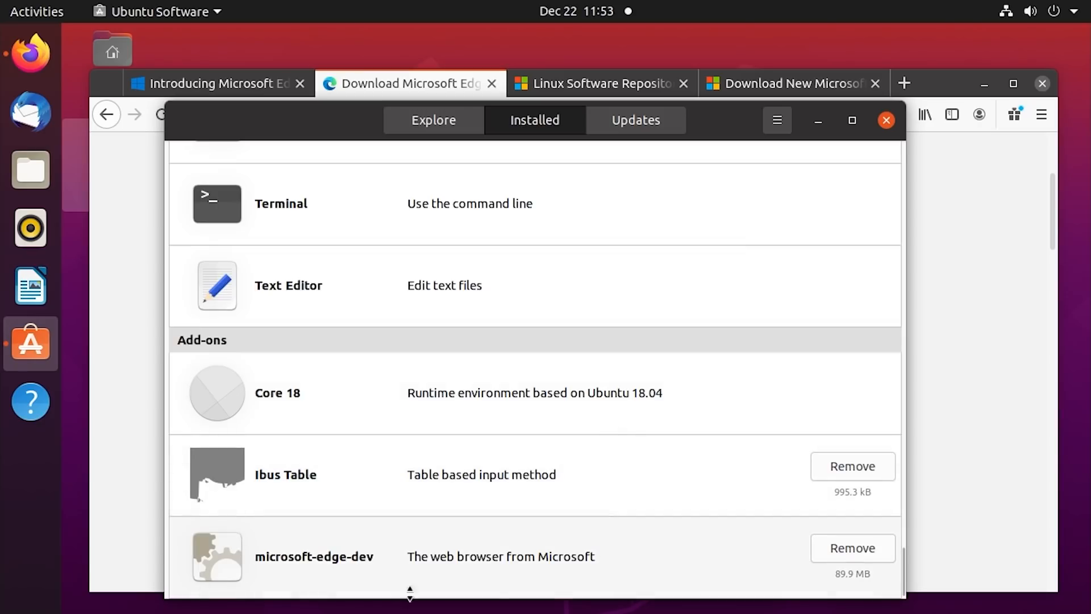
pyautogui.click(314, 555)
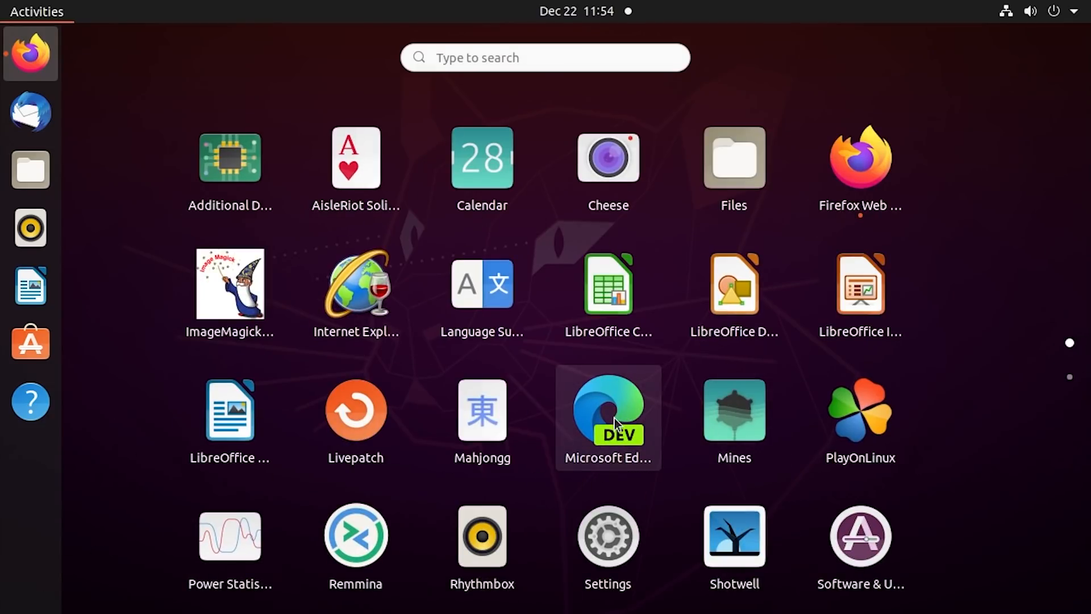
pyautogui.moveTo(661, 427)
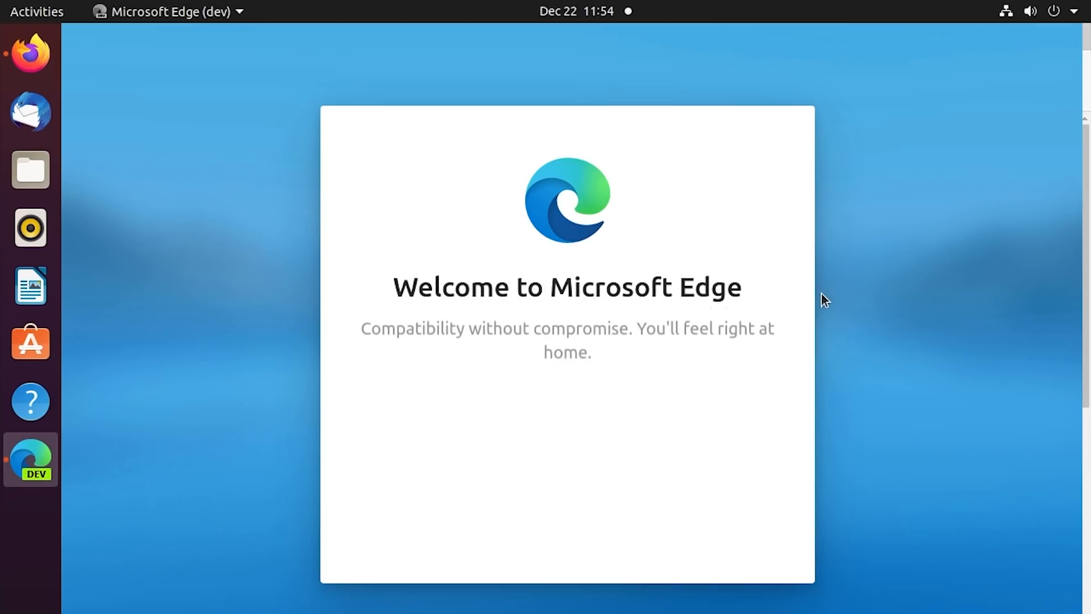
pyautogui.moveTo(665, 397)
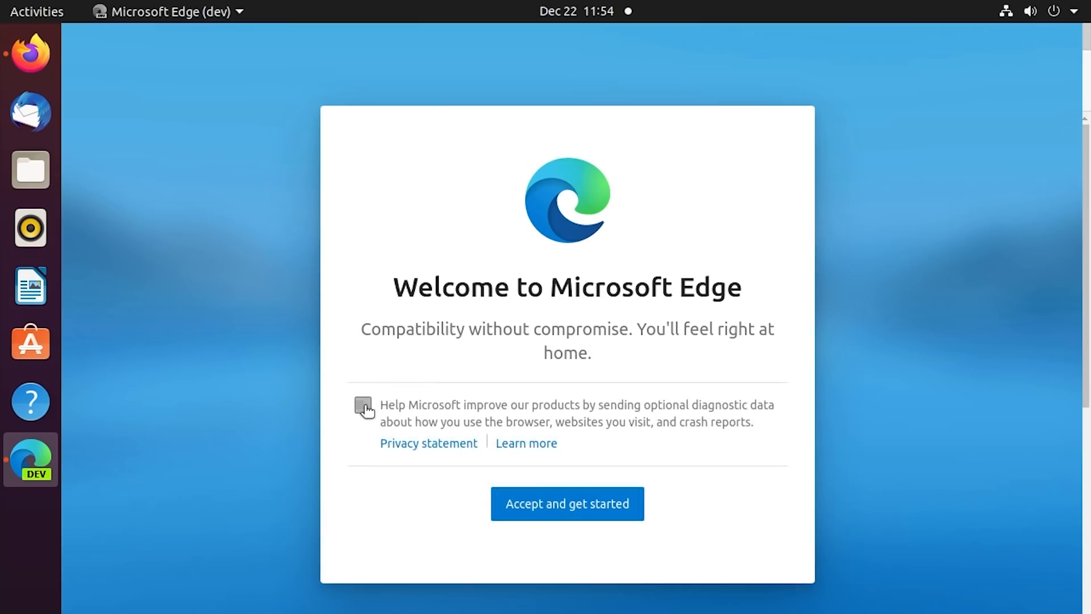
# Accept the Edge Dev welcome screen, preview Informational and Focused, then confirm Inspirational layout.
pyautogui.click(567, 503)
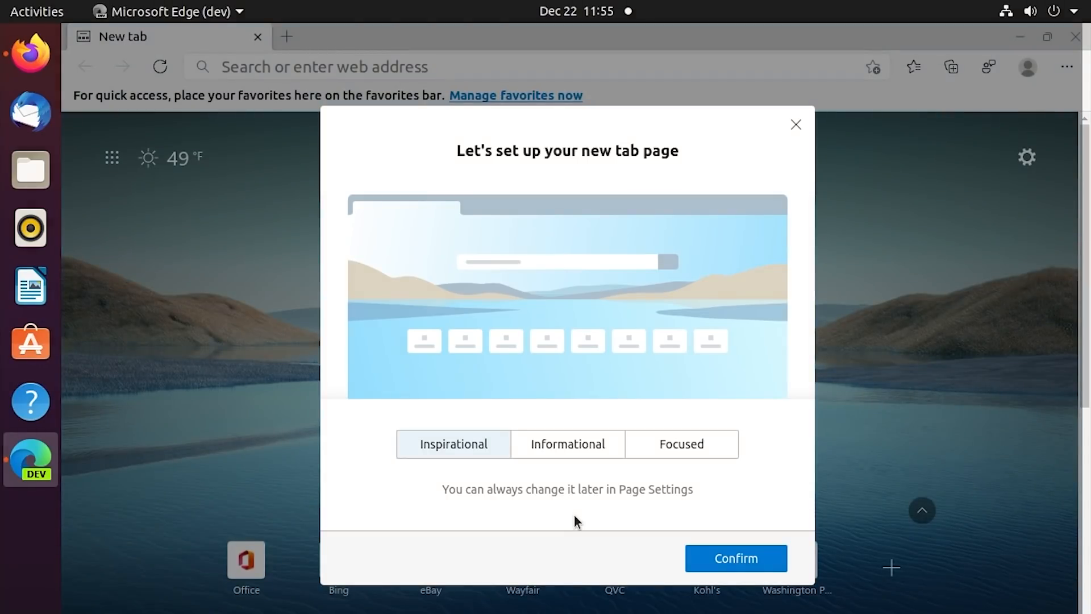
pyautogui.doubleClick(615, 150)
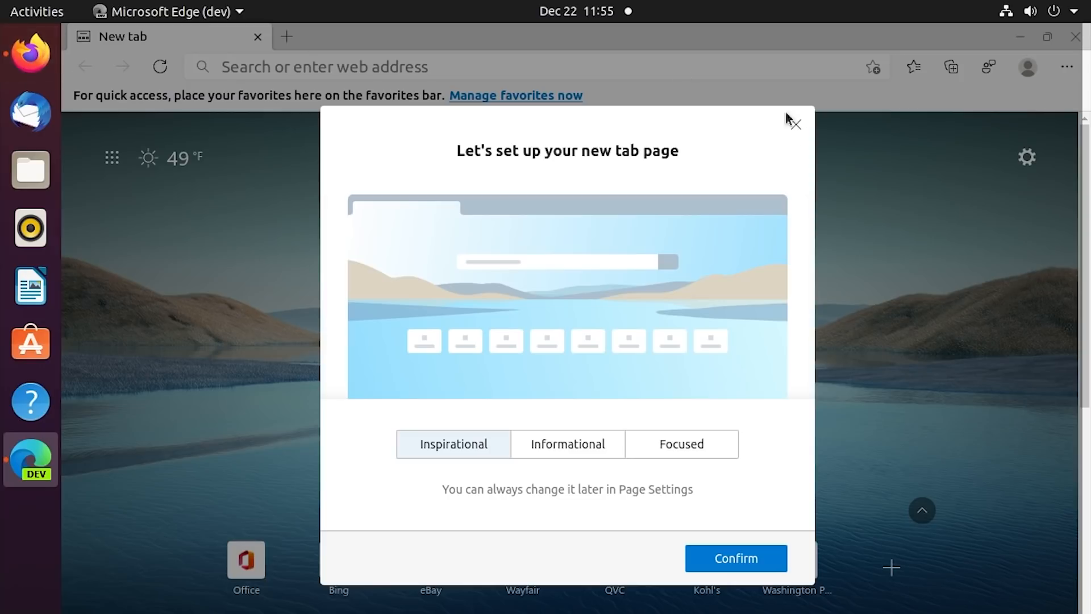
pyautogui.moveTo(628, 413)
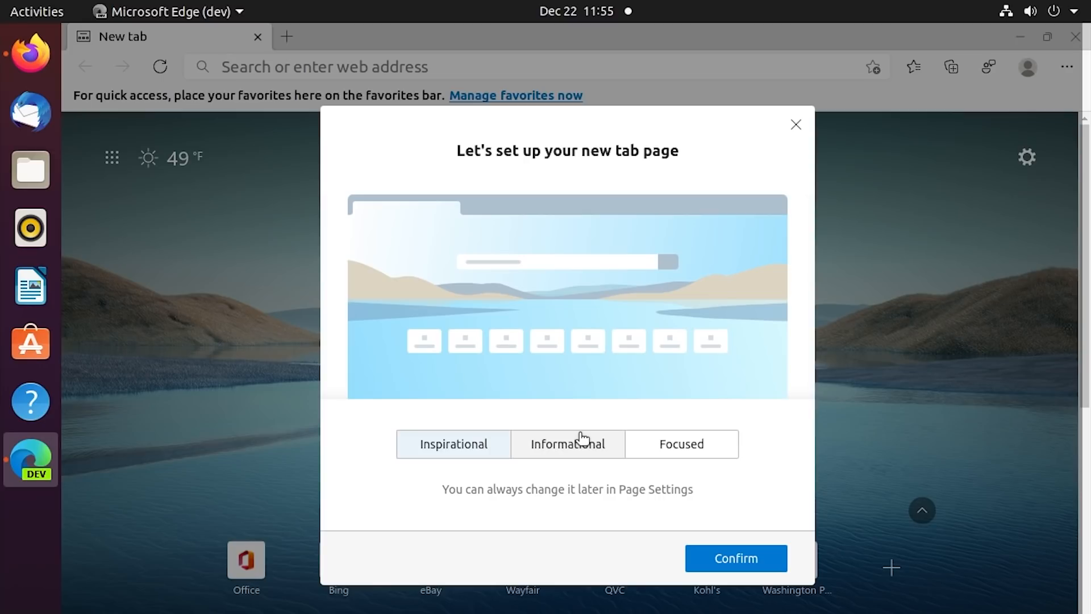
pyautogui.moveTo(579, 443)
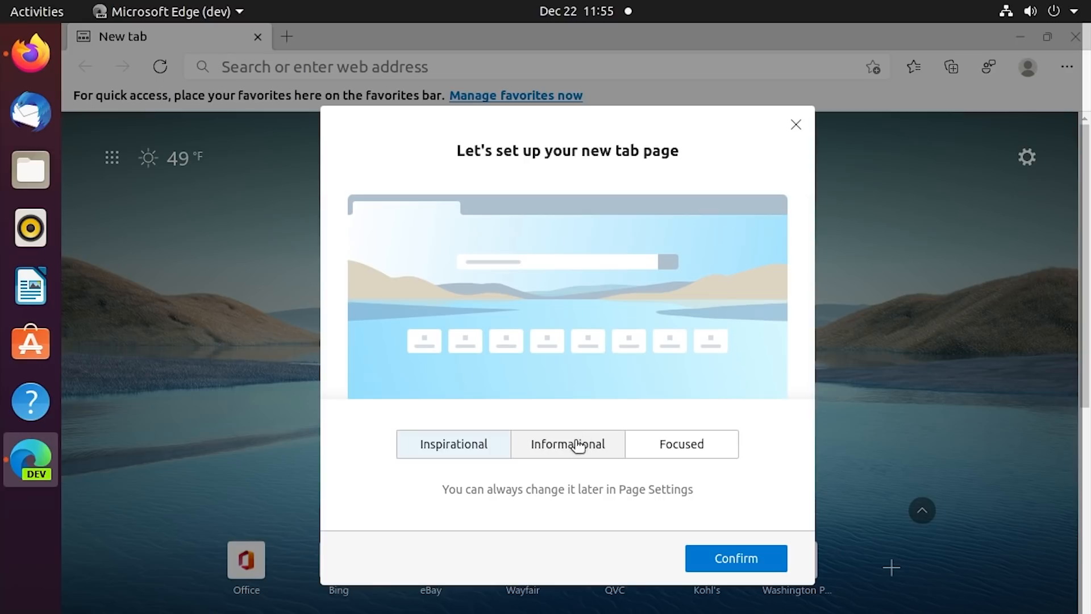
pyautogui.click(567, 443)
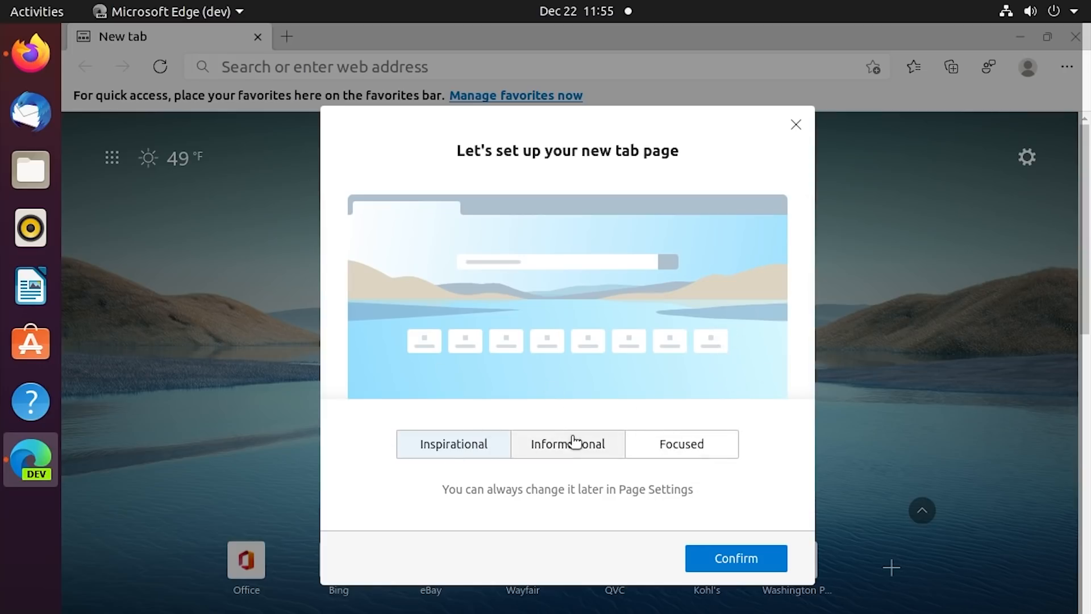
pyautogui.click(567, 444)
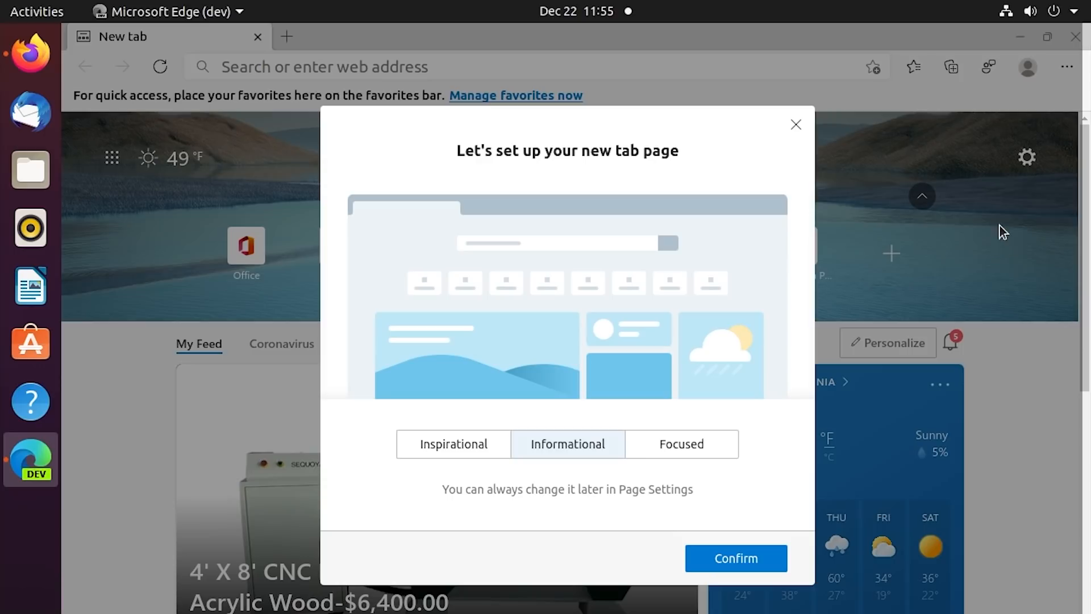
pyautogui.moveTo(383, 585)
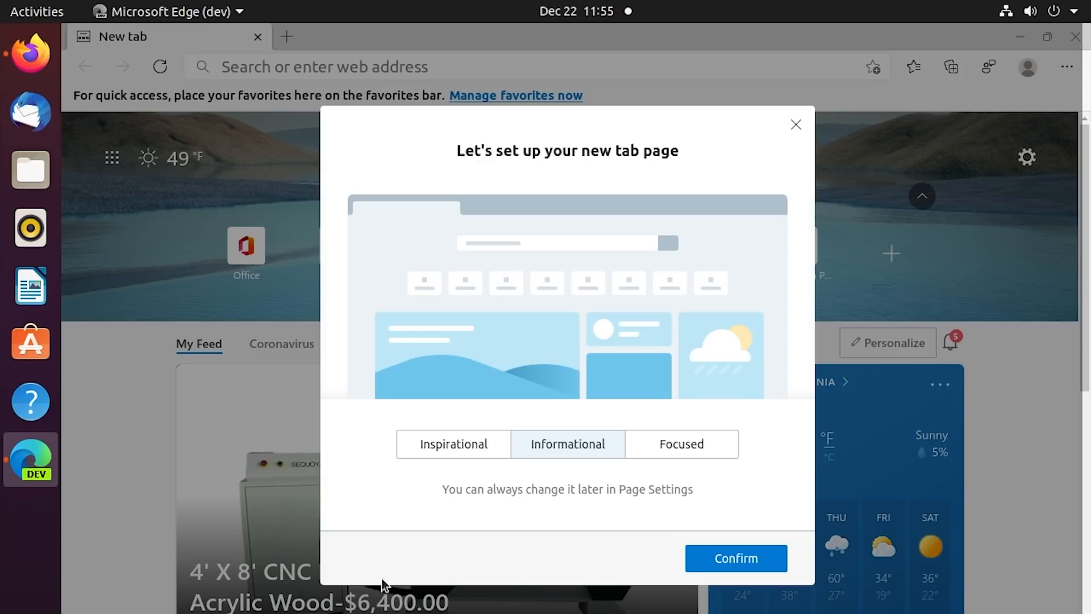
pyautogui.click(681, 444)
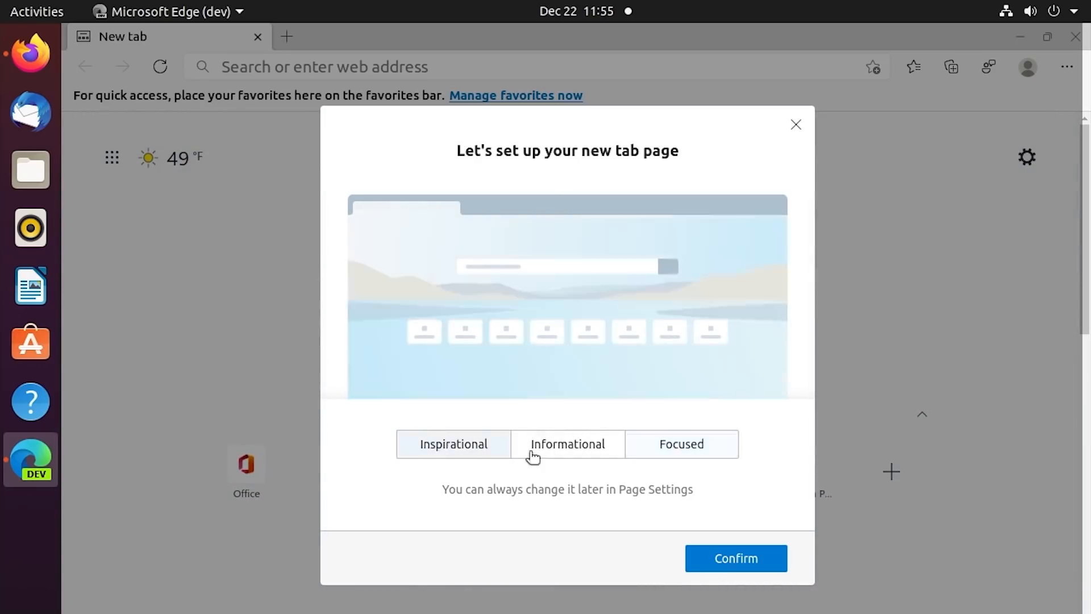
pyautogui.click(680, 443)
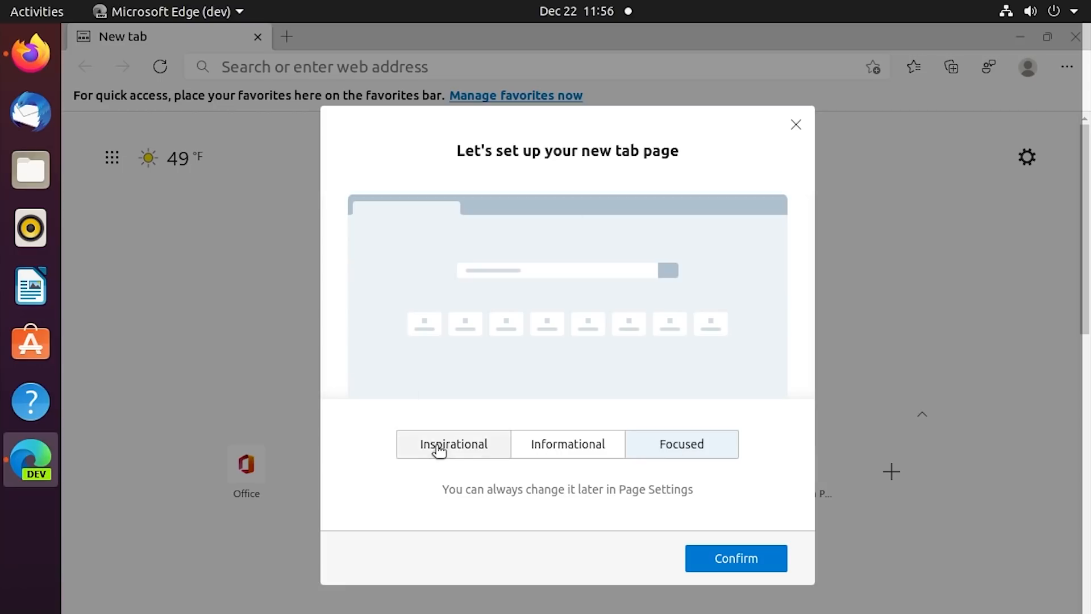
pyautogui.click(453, 444)
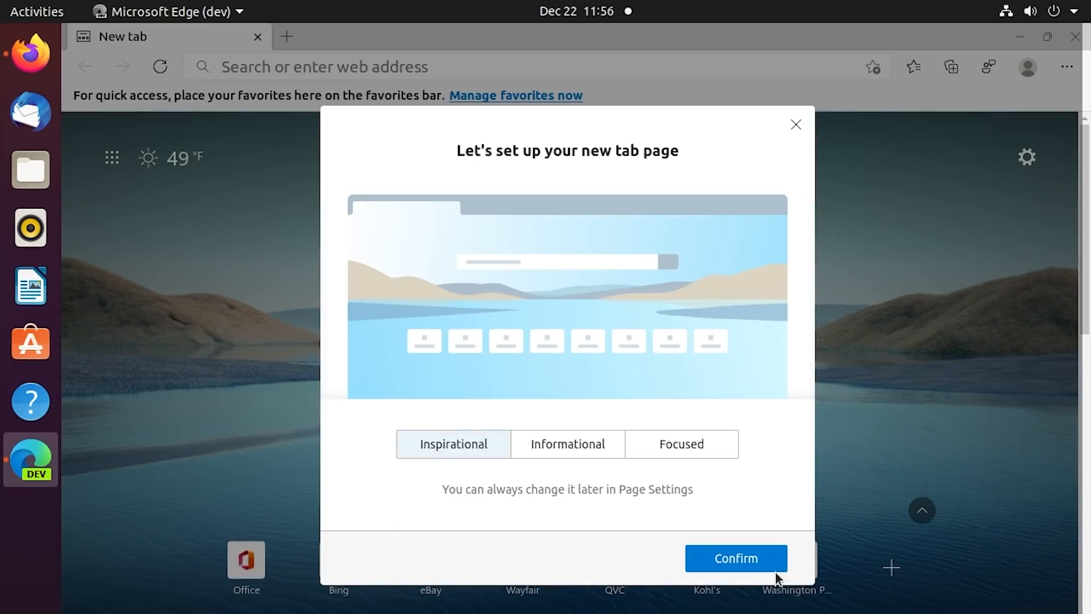
pyautogui.click(735, 558)
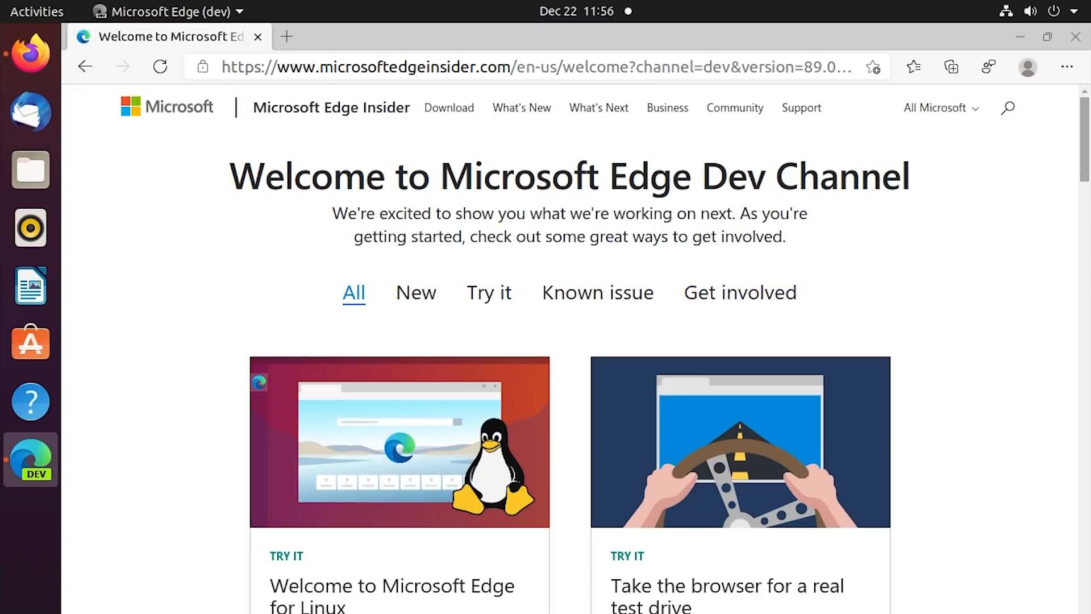
# Filter the welcome page to Known issue articles and open MORE on the Sync services card.
pyautogui.scroll(-3)
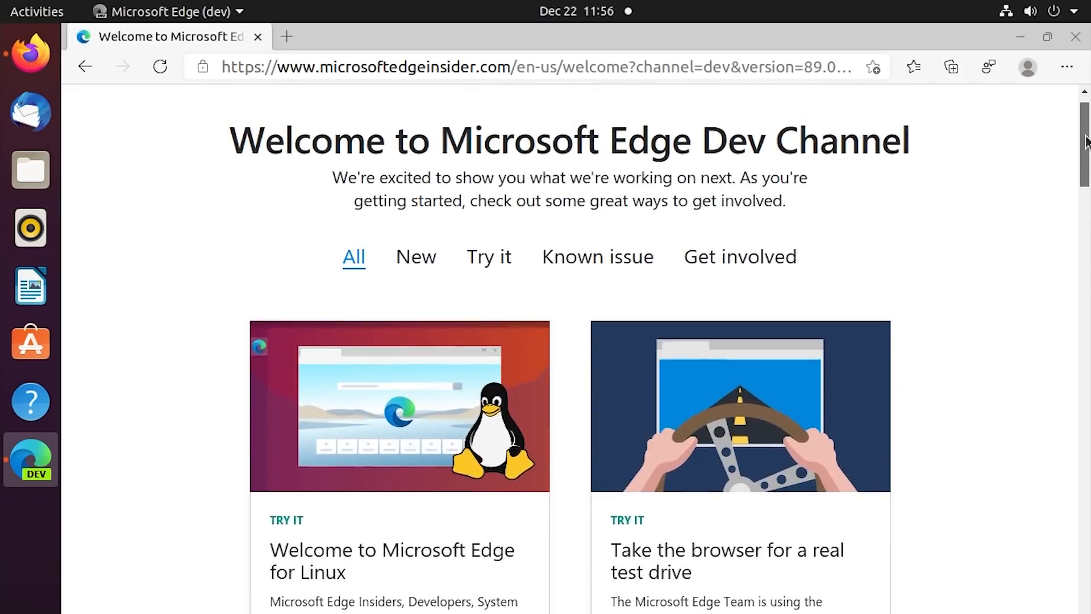
pyautogui.scroll(-3)
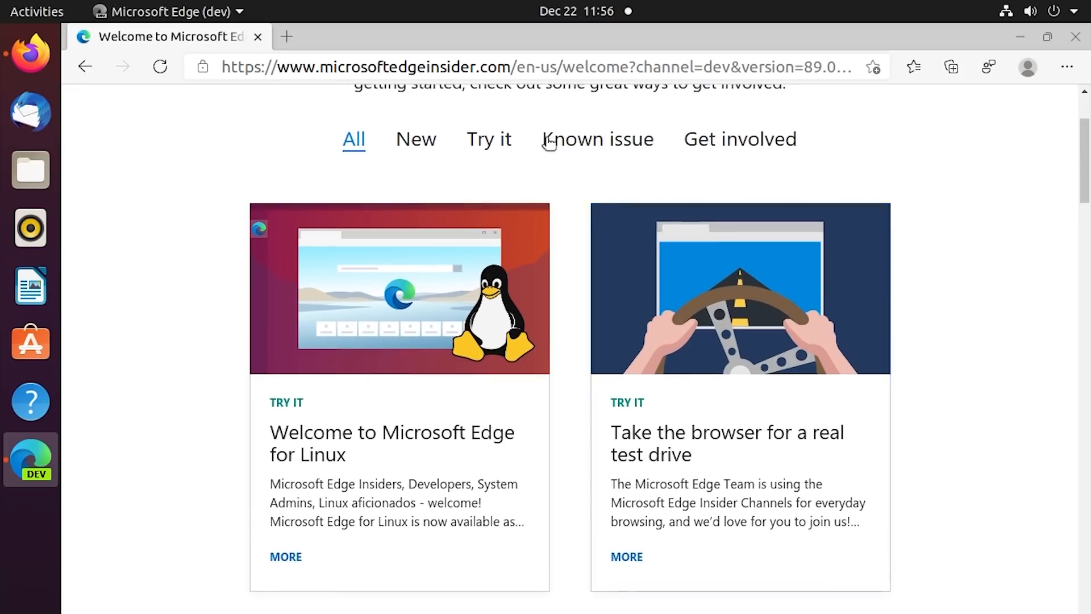
pyautogui.click(596, 140)
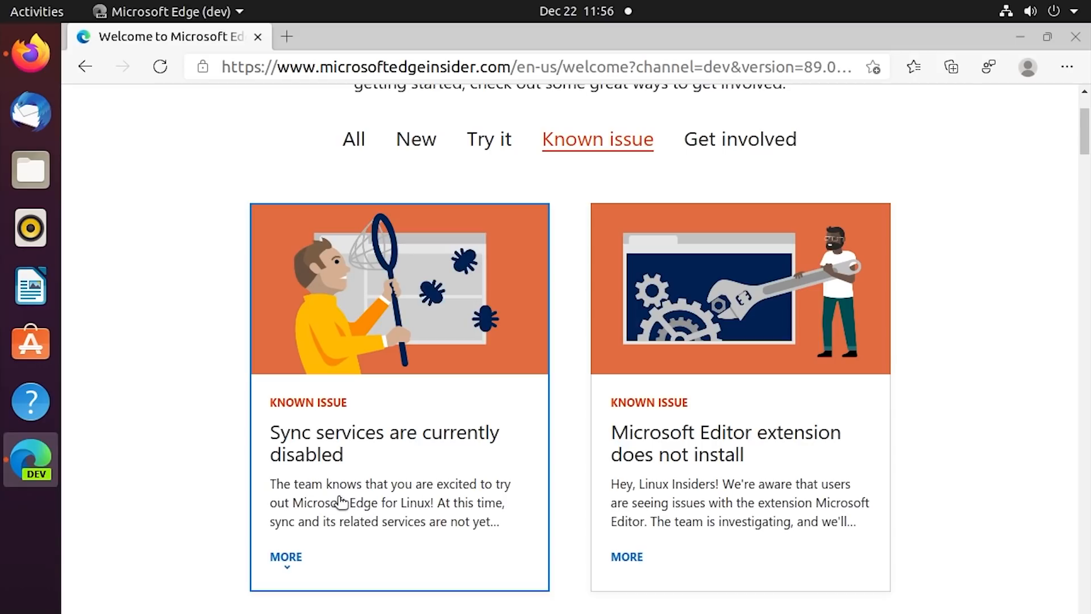
pyautogui.click(286, 557)
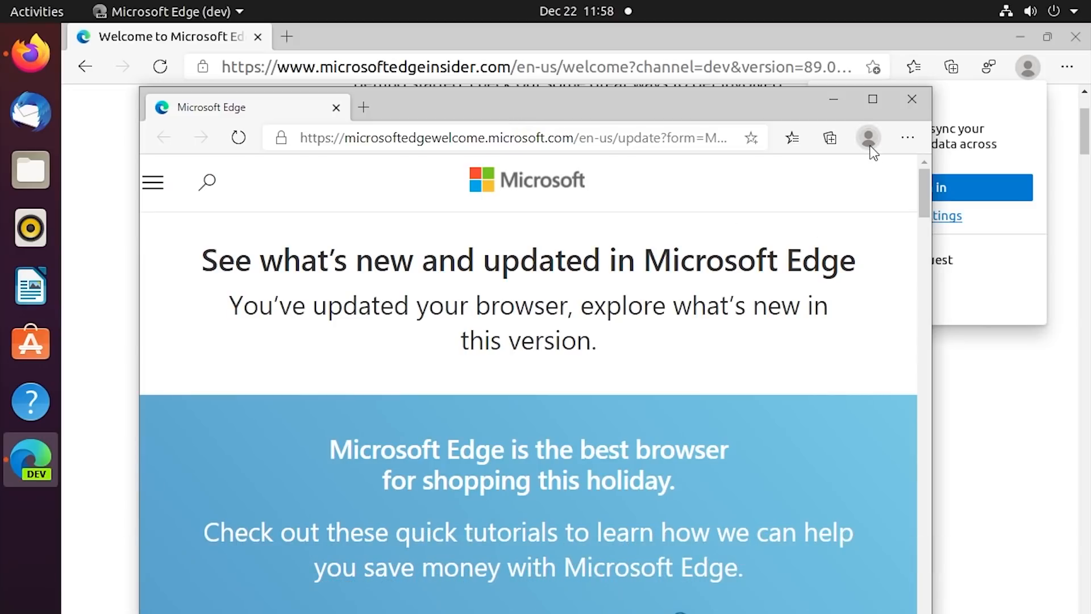
# Abandon the profile sign-in prompt and close the 'What's new' update window.
pyautogui.click(867, 137)
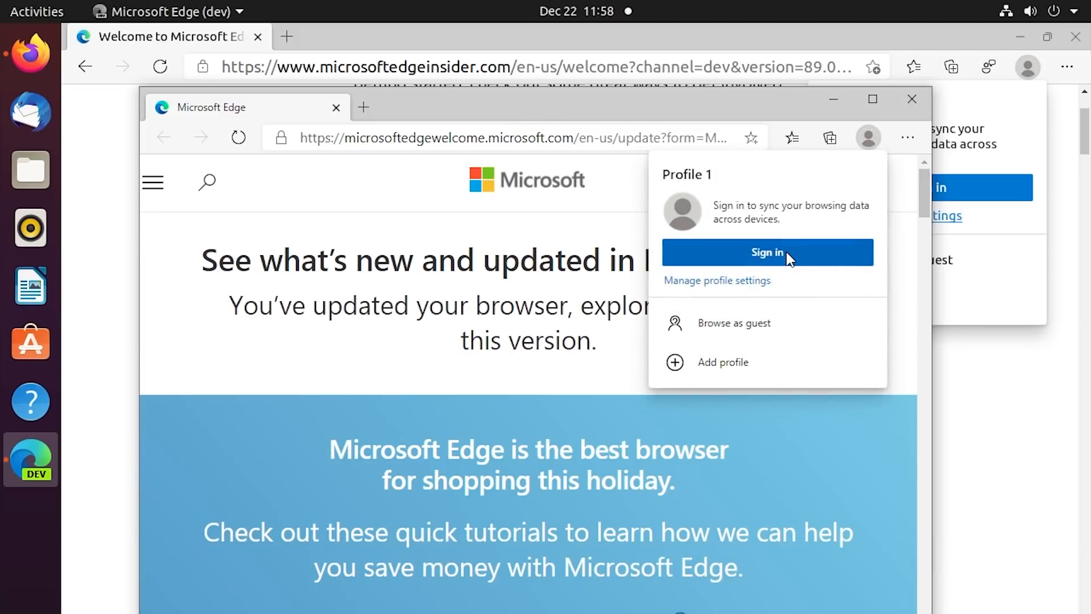
pyautogui.click(767, 252)
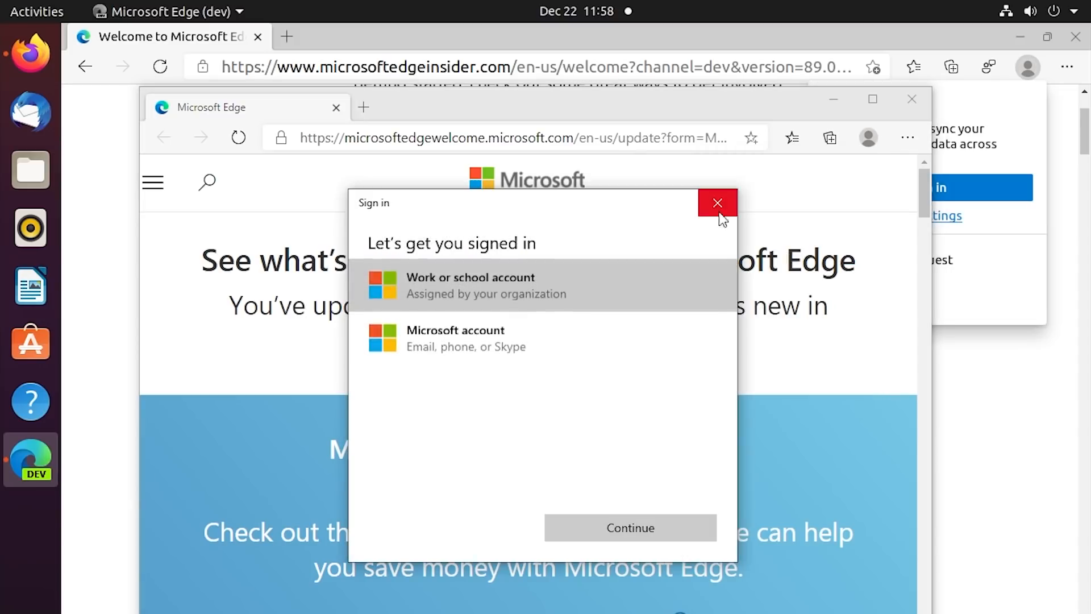
pyautogui.click(717, 202)
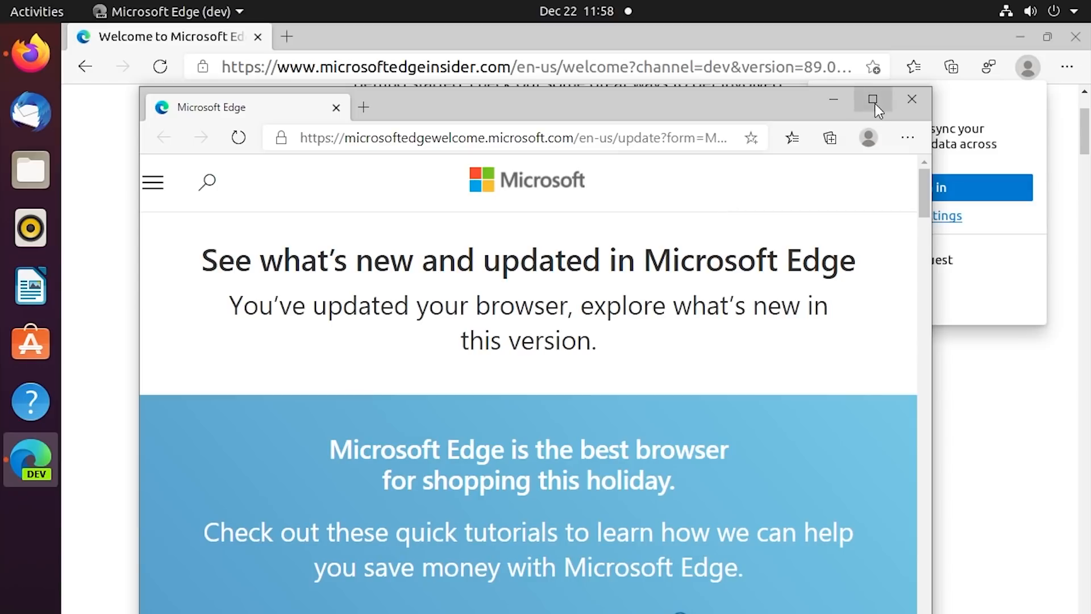
pyautogui.moveTo(871, 99)
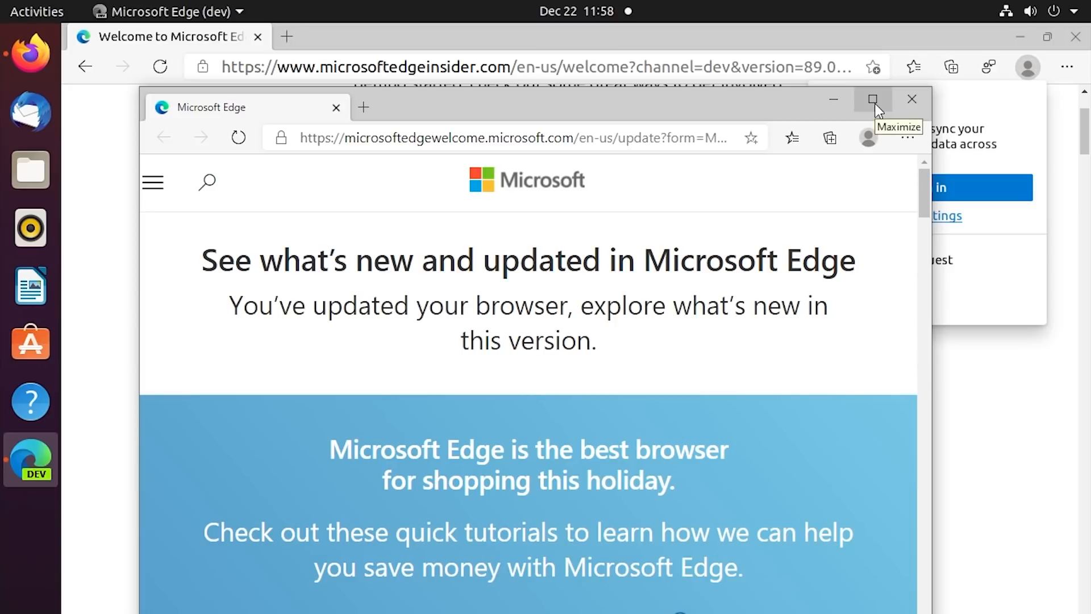
pyautogui.moveTo(912, 99)
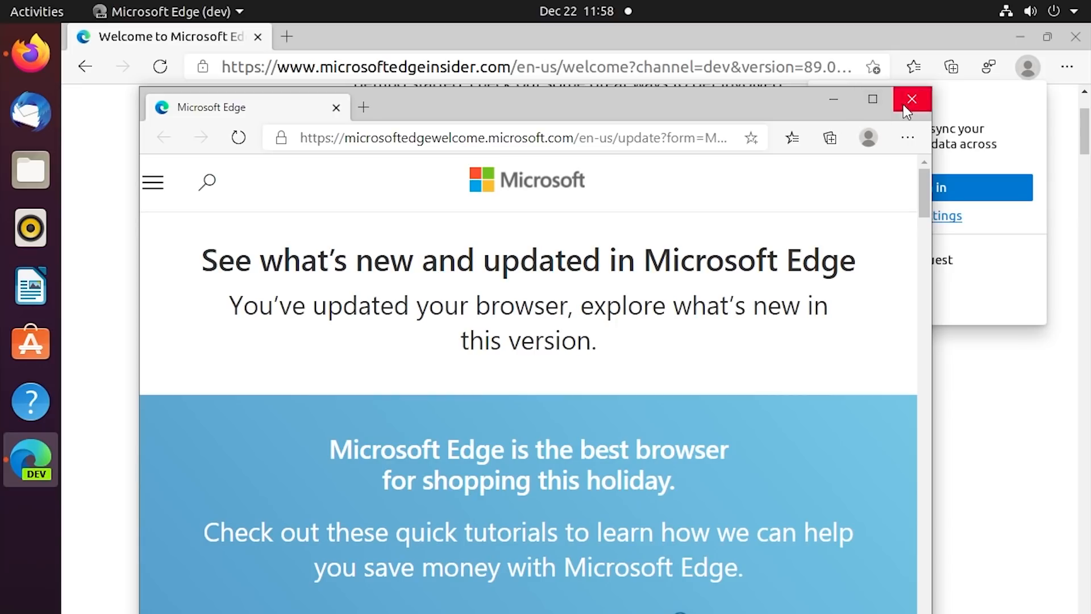
pyautogui.click(912, 99)
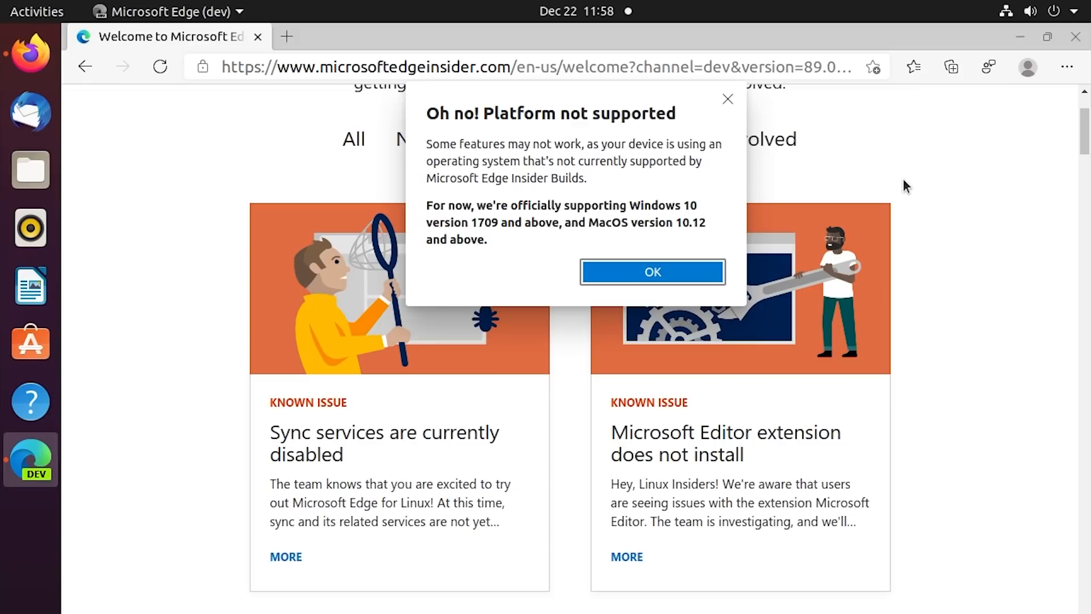
pyautogui.moveTo(913, 188)
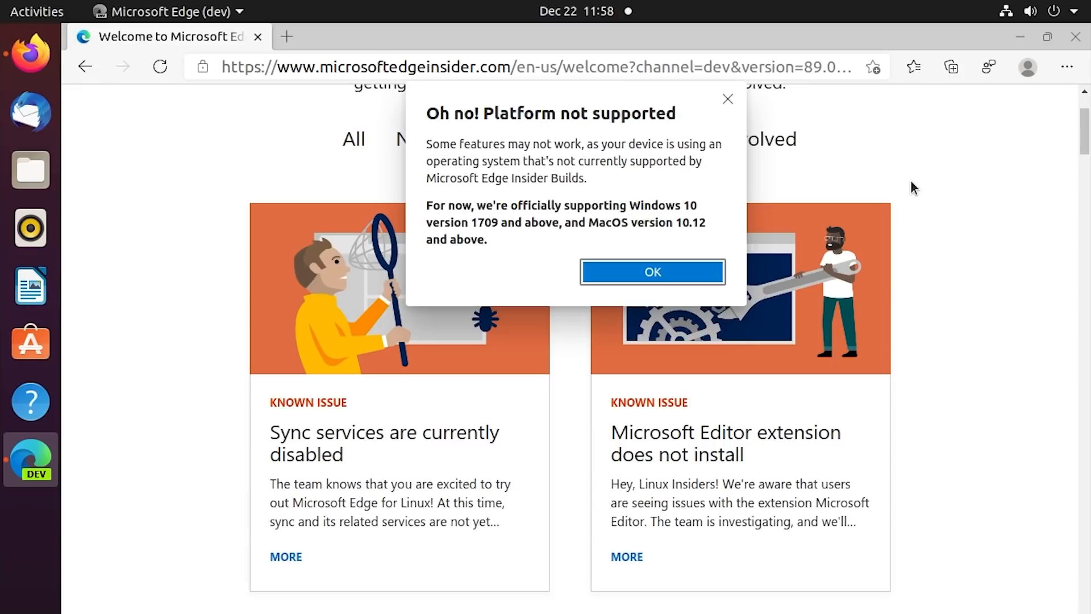
pyautogui.moveTo(569, 214)
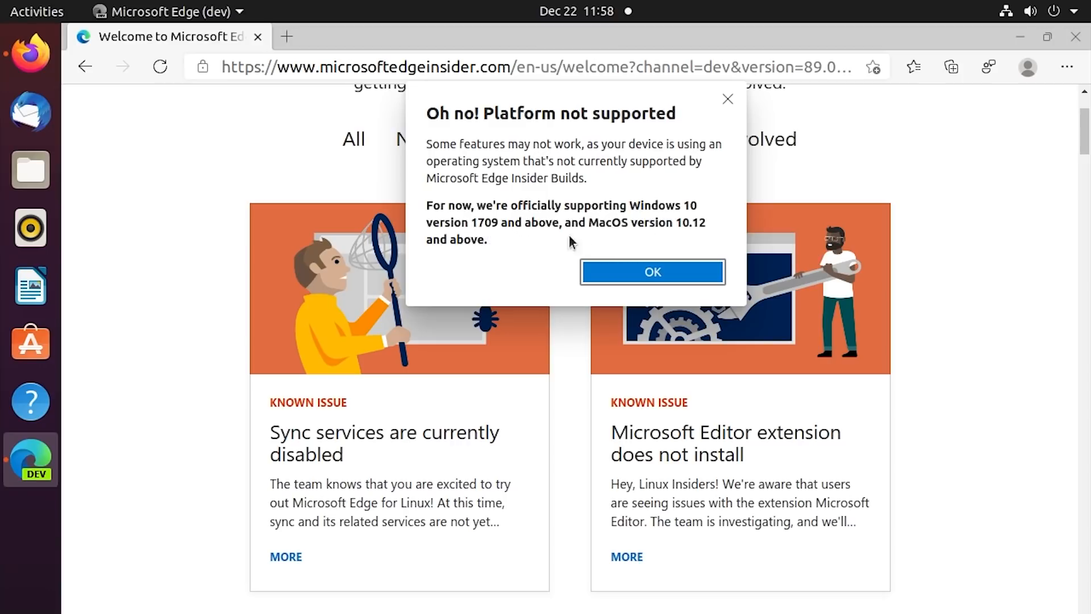
pyautogui.moveTo(560, 161); pyautogui.dragTo(587, 178)
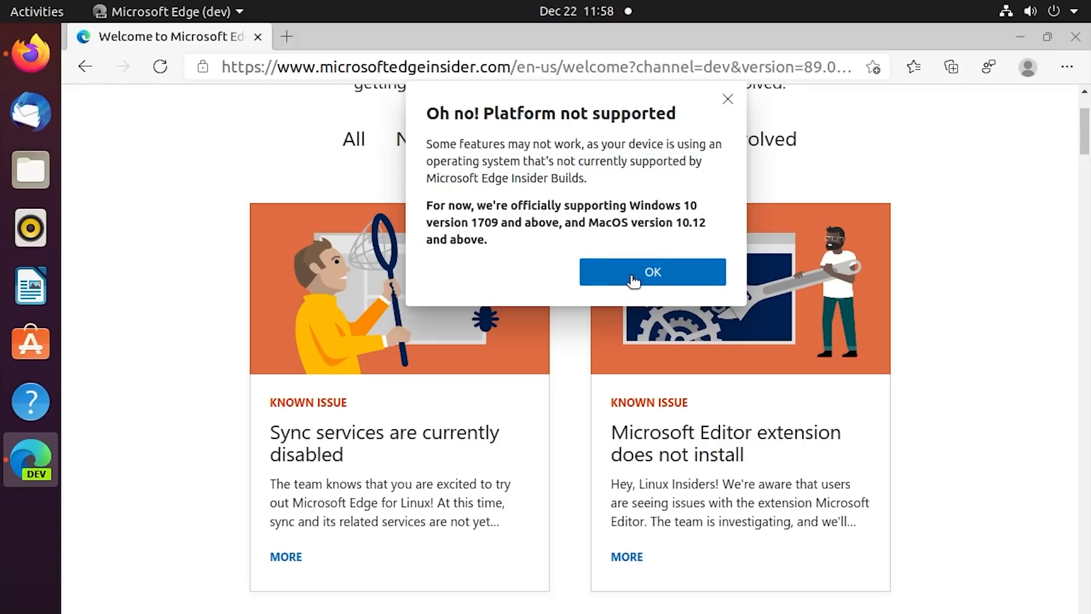
# Dismiss the platform-not-supported notice and swap the welcome tab for a new tab.
pyautogui.click(651, 272)
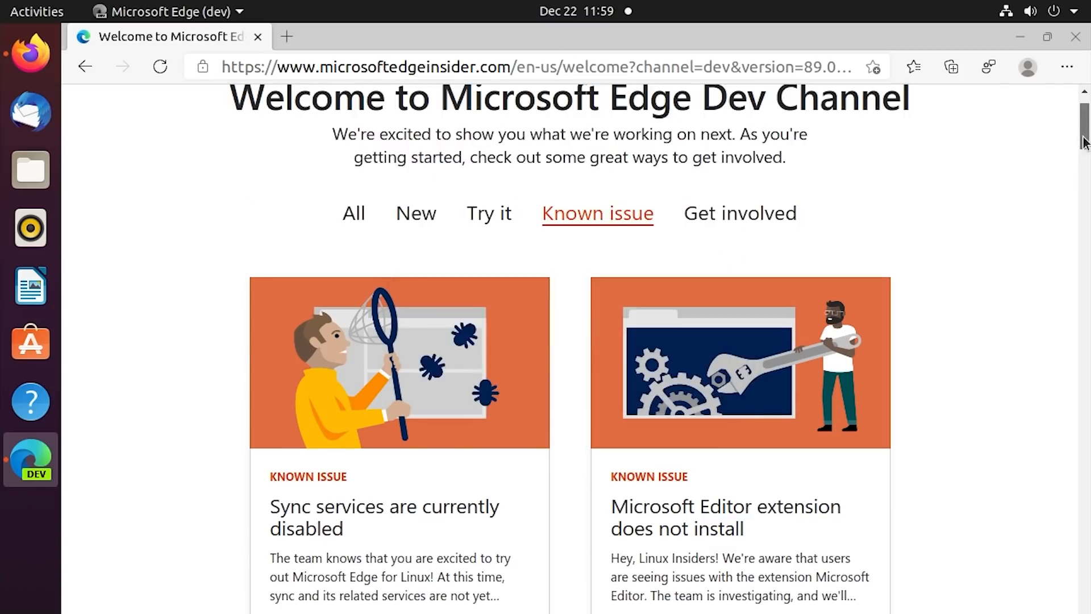
pyautogui.click(286, 36)
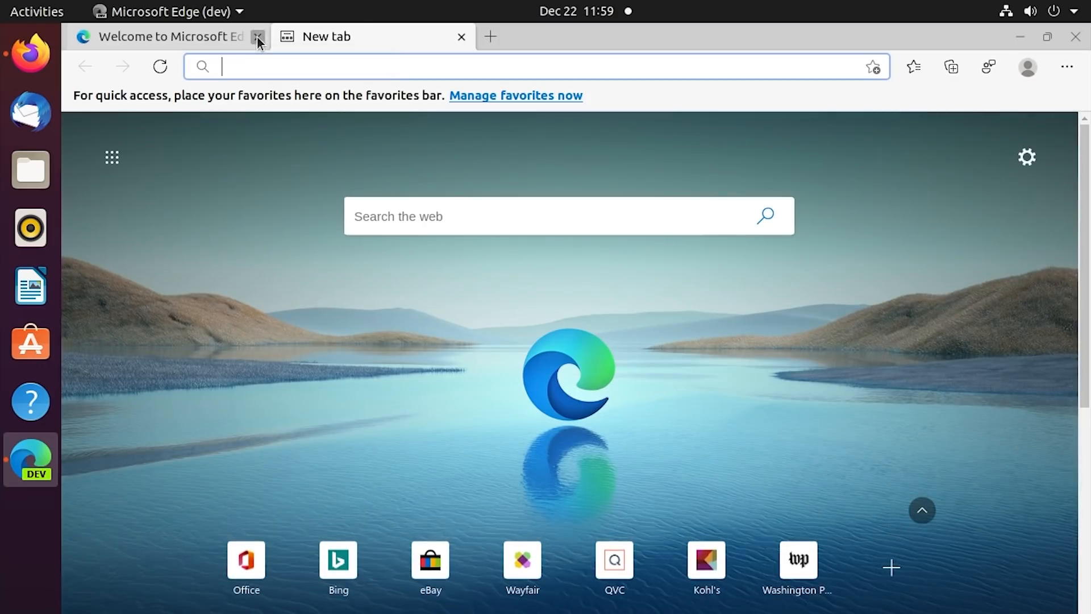
pyautogui.click(258, 36)
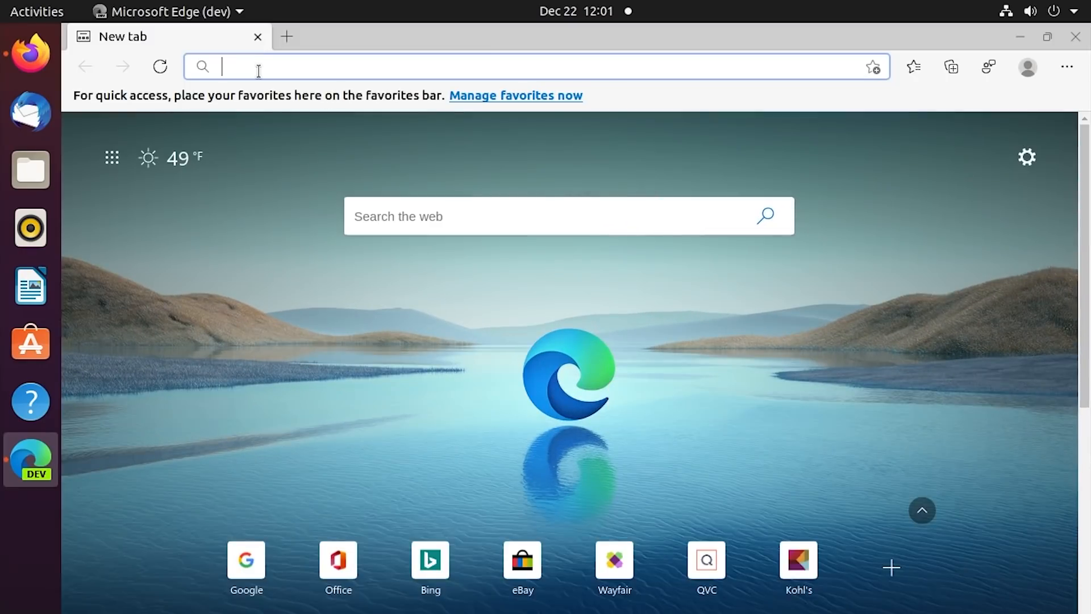
# Search Google, open the Michael MJD YouTube channel and play its featured video, exiting full screen.
pyautogui.write('go')
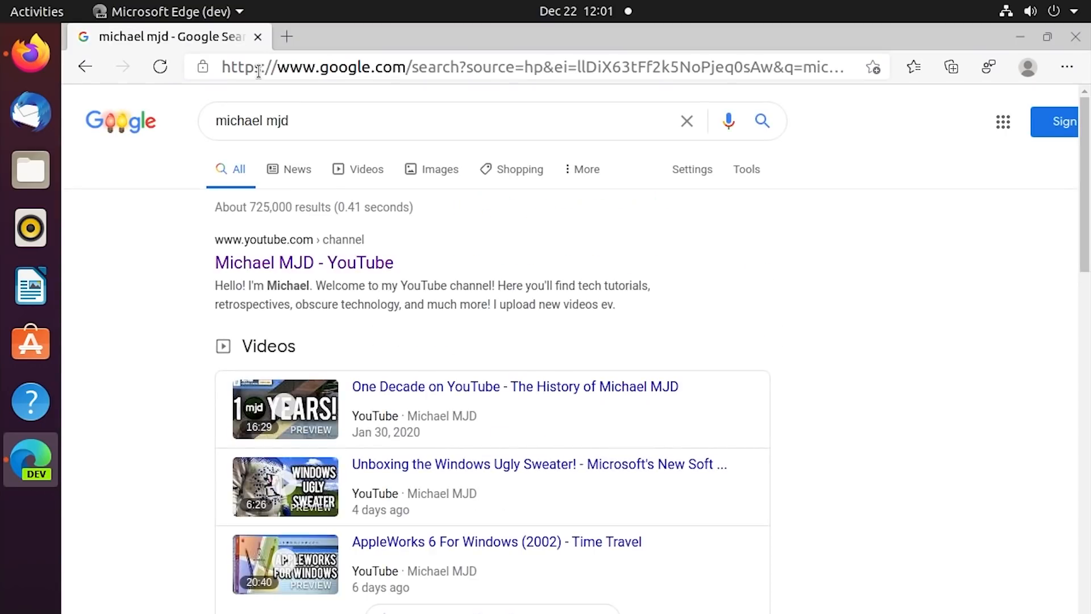
pyautogui.click(303, 263)
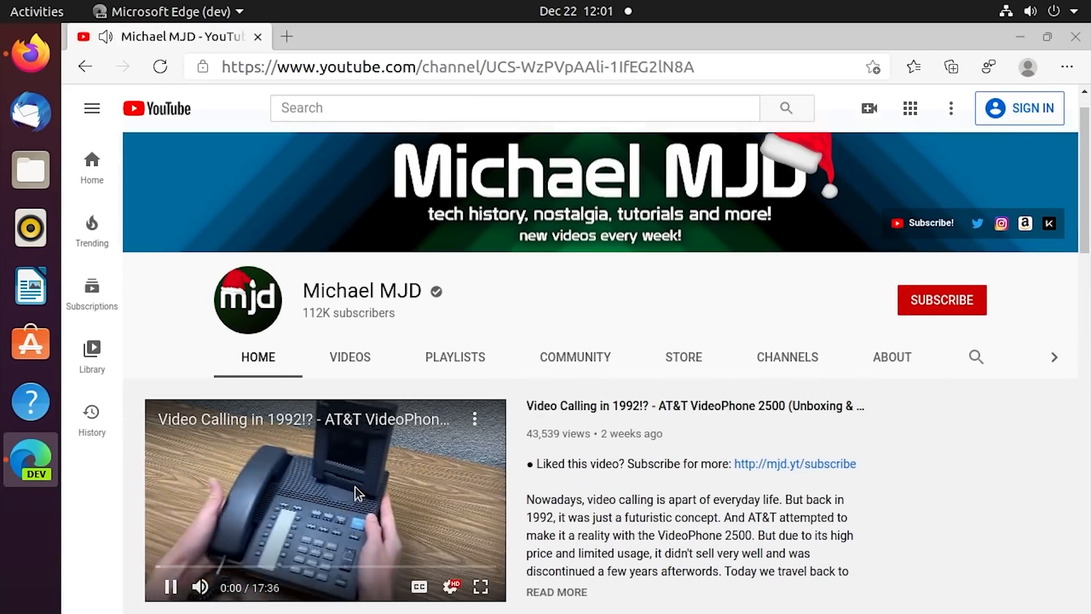
pyautogui.click(450, 586)
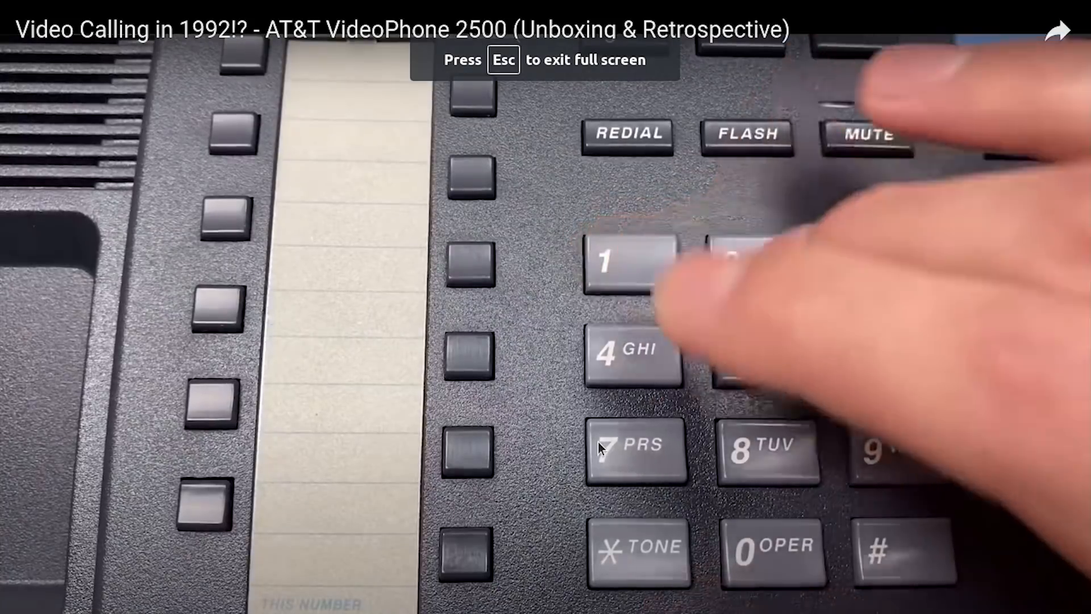
pyautogui.press('Escape')
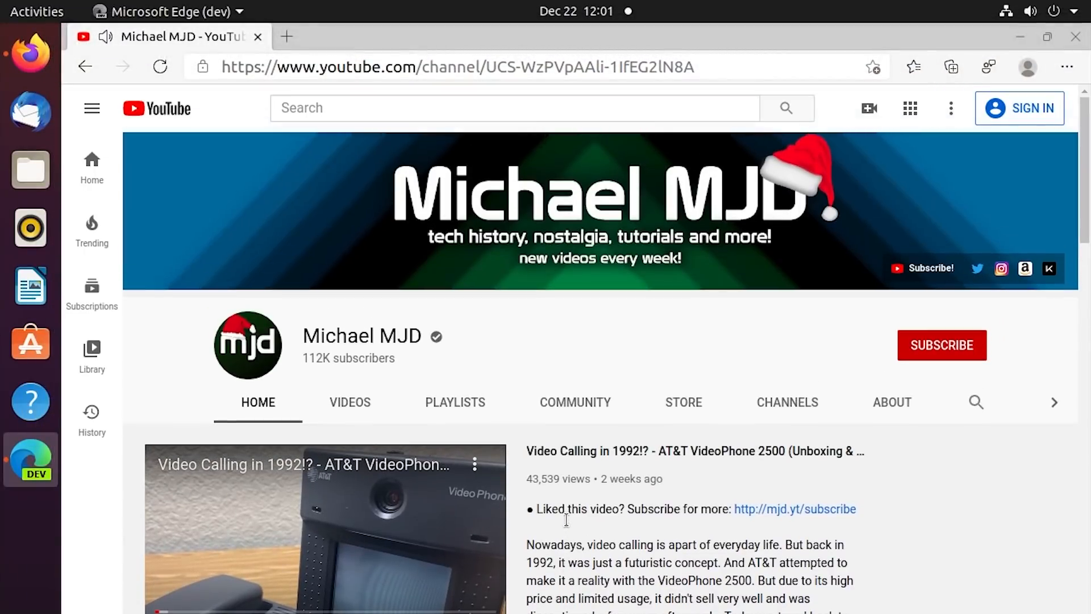
pyautogui.moveTo(286, 36)
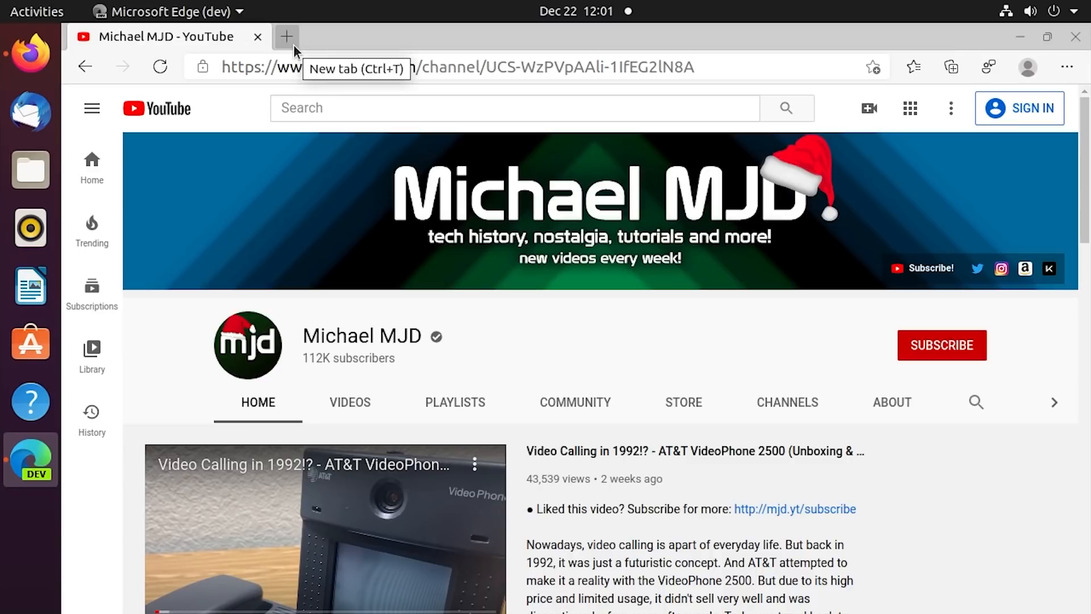
# Open a new tab, then return to the Michael MJD YouTube channel tab.
pyautogui.click(285, 36)
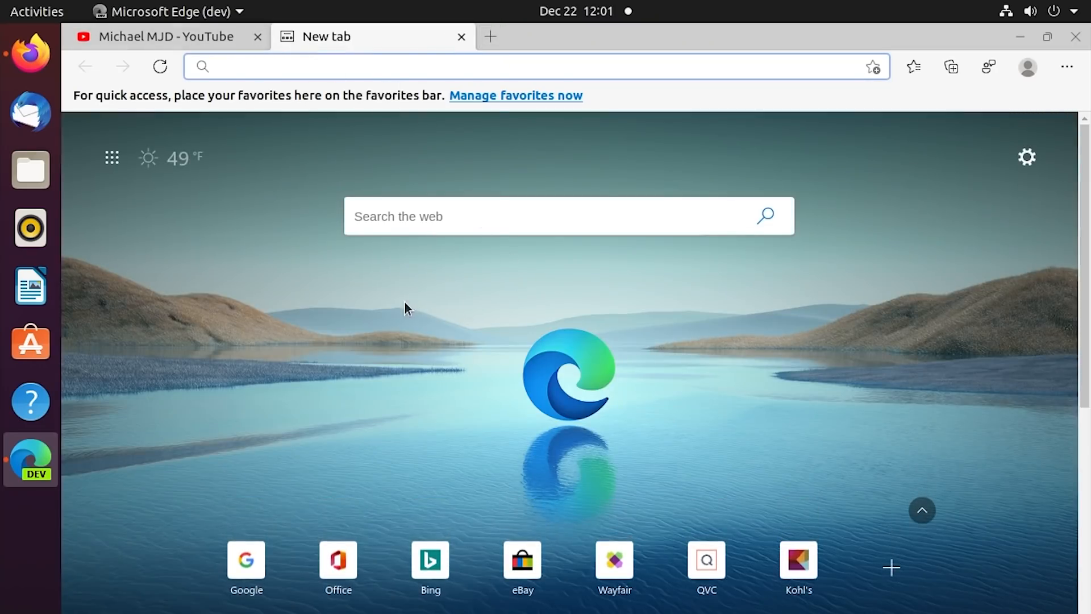
pyautogui.click(164, 36)
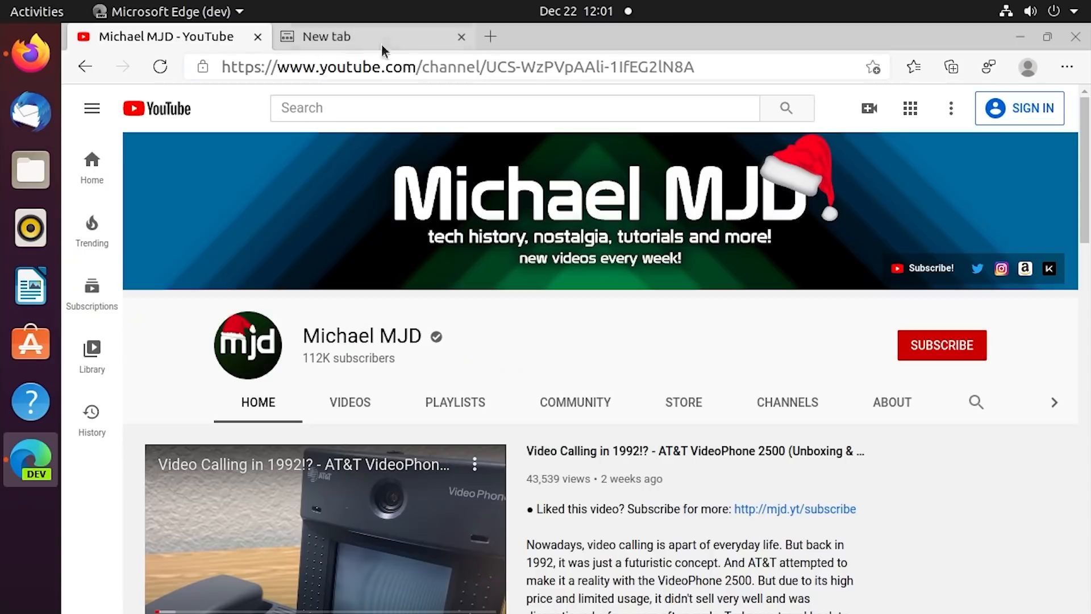
pyautogui.moveTo(461, 36)
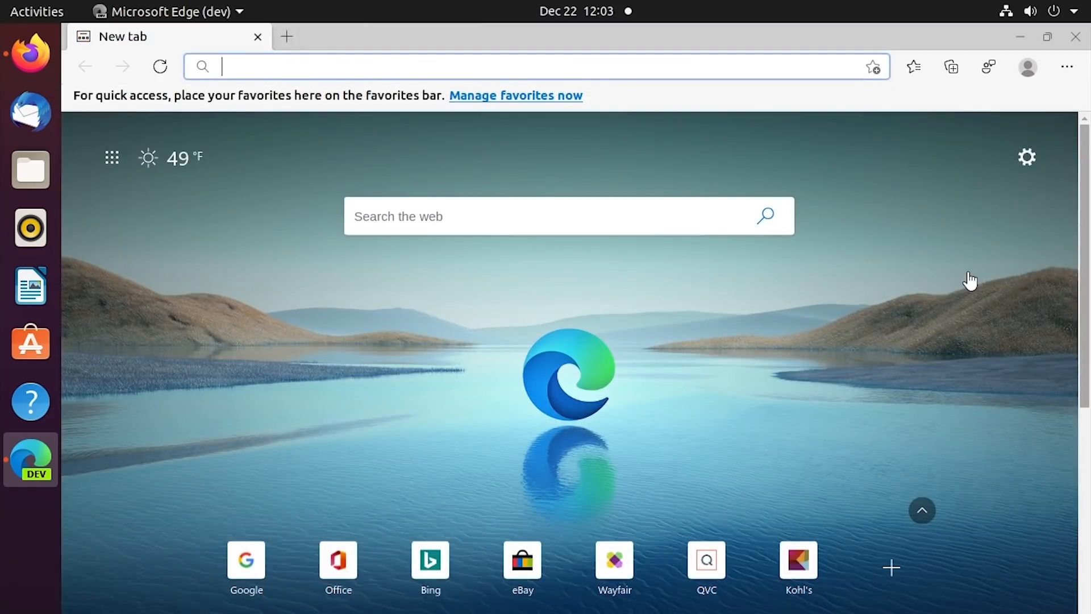
pyautogui.moveTo(719, 220)
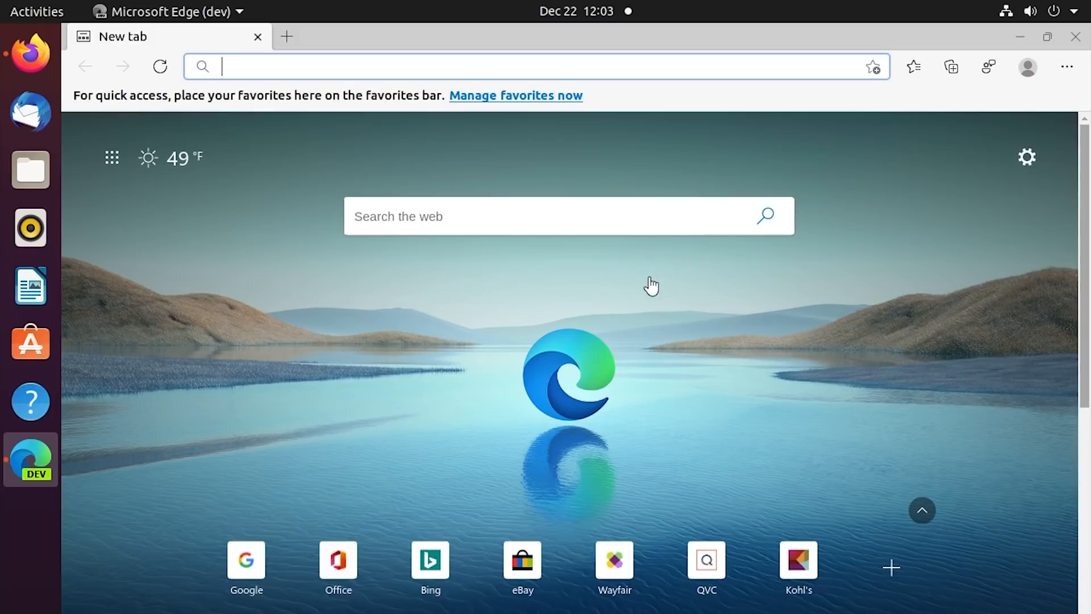
pyautogui.moveTo(650, 283)
pyautogui.write('https://www.google.com')
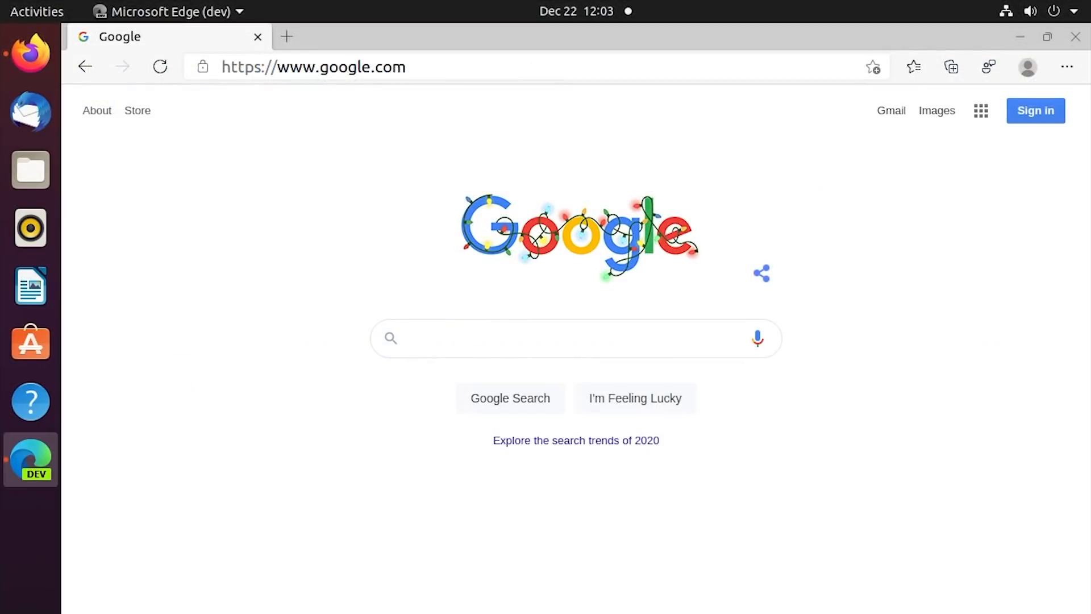
# Restore down the Edge window and drag it to settle near the top left of the desktop.
pyautogui.click(1046, 37)
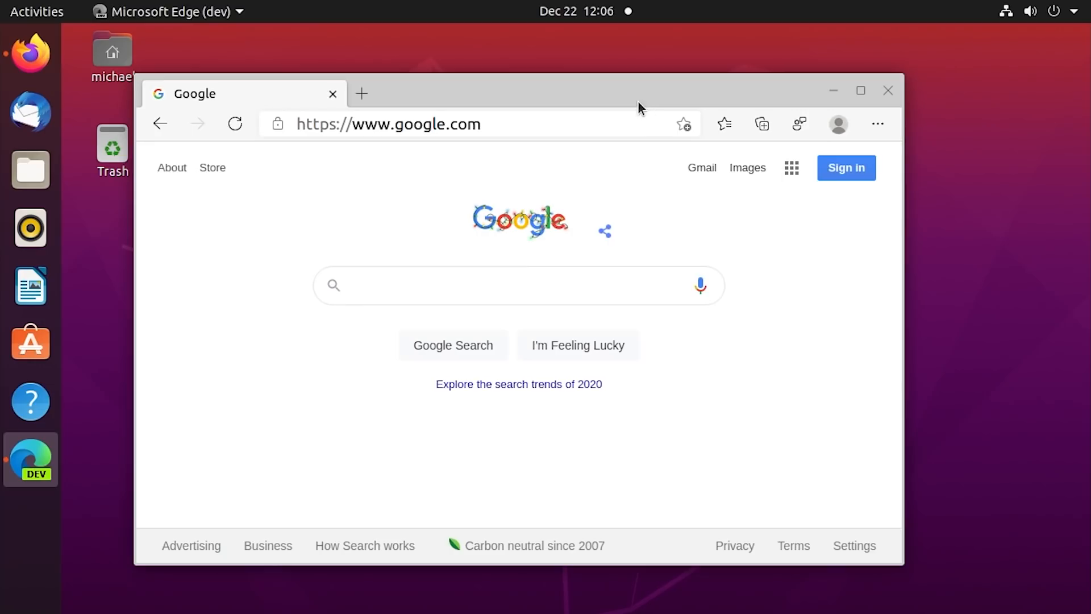
pyautogui.moveTo(638, 90); pyautogui.dragTo(715, 142)
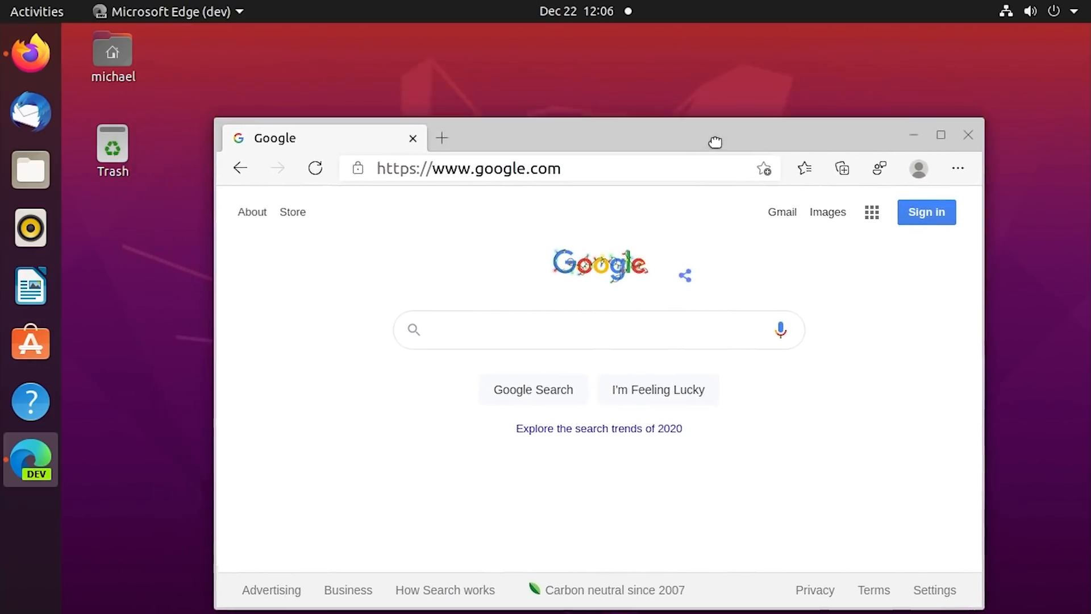
pyautogui.moveTo(715, 142); pyautogui.dragTo(663, 121)
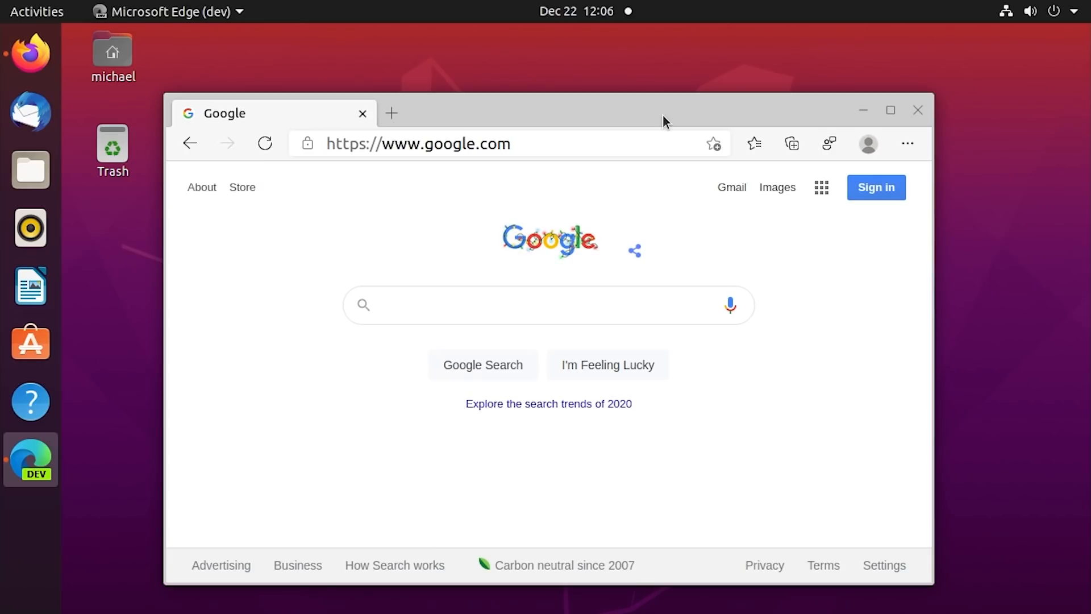
pyautogui.moveTo(663, 121); pyautogui.dragTo(693, 116)
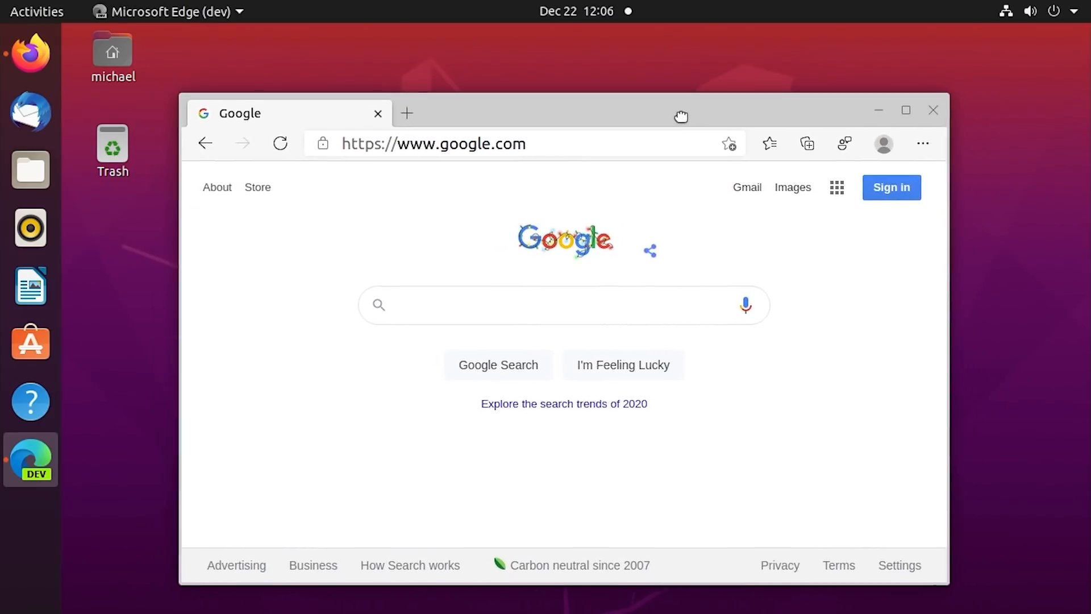
pyautogui.moveTo(681, 116); pyautogui.dragTo(693, 119)
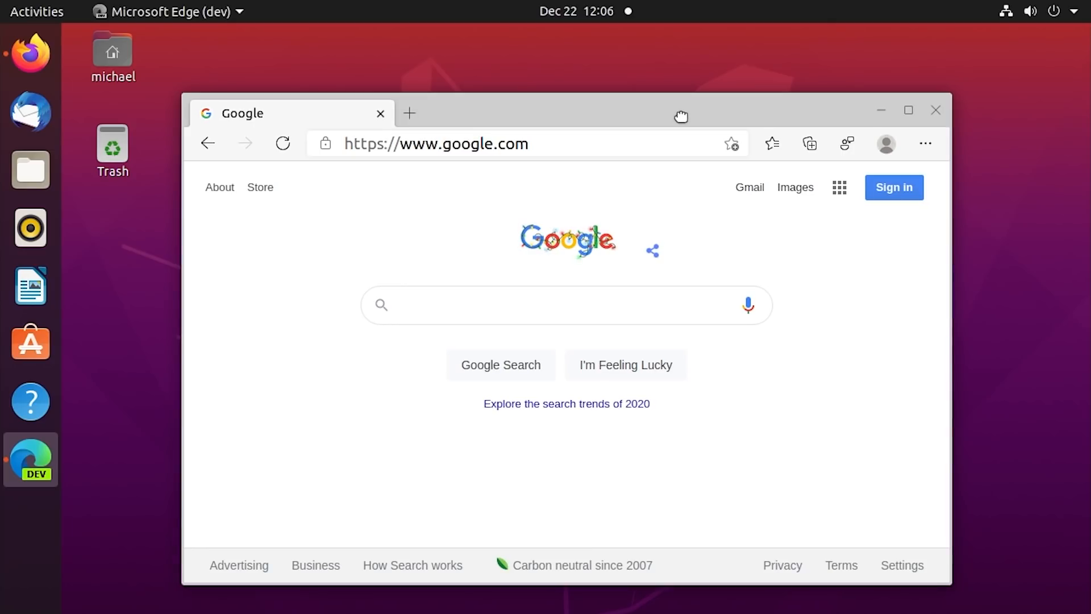
pyautogui.moveTo(681, 116); pyautogui.dragTo(628, 90)
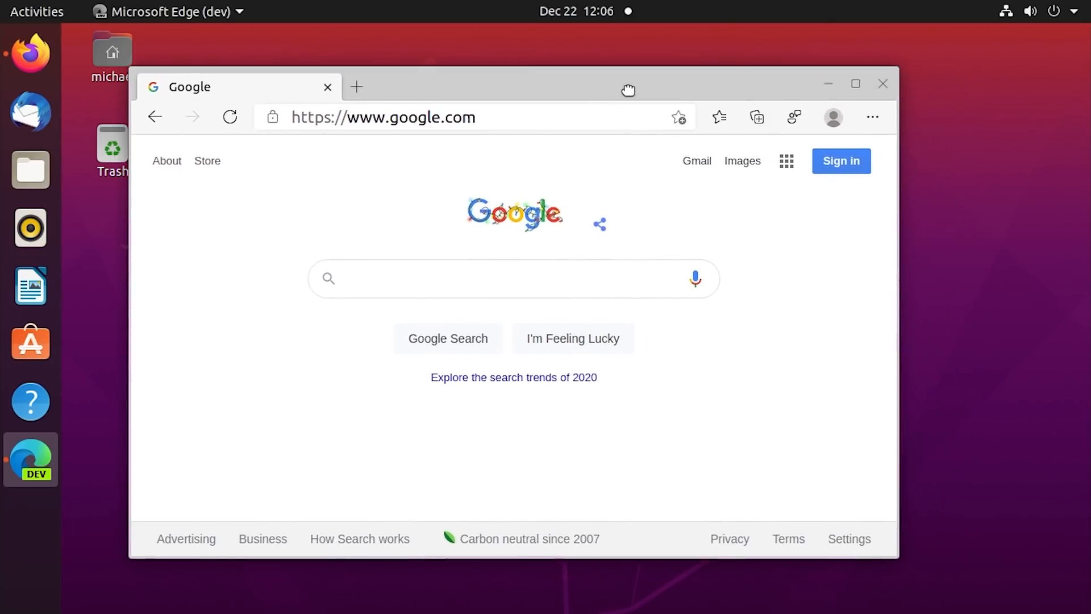
pyautogui.moveTo(964, 532)
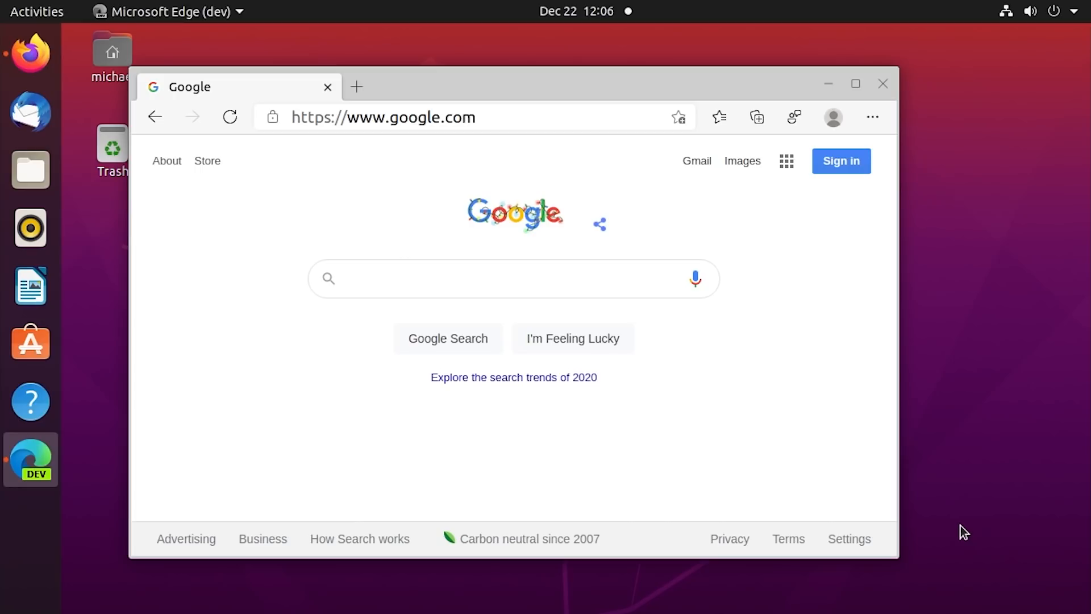